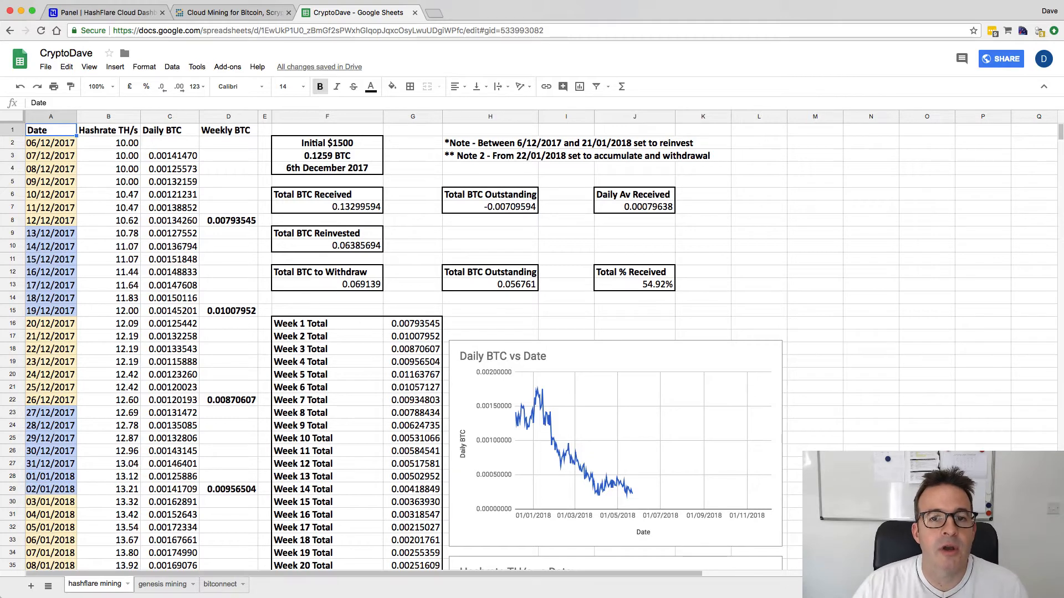
mouse_move(824, 433)
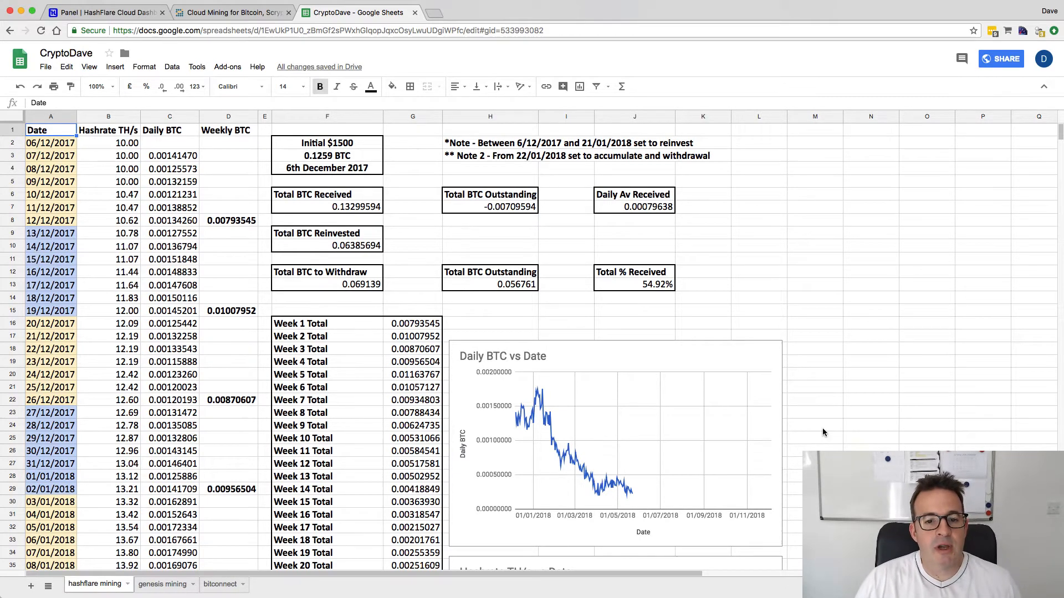
mouse_move(170, 346)
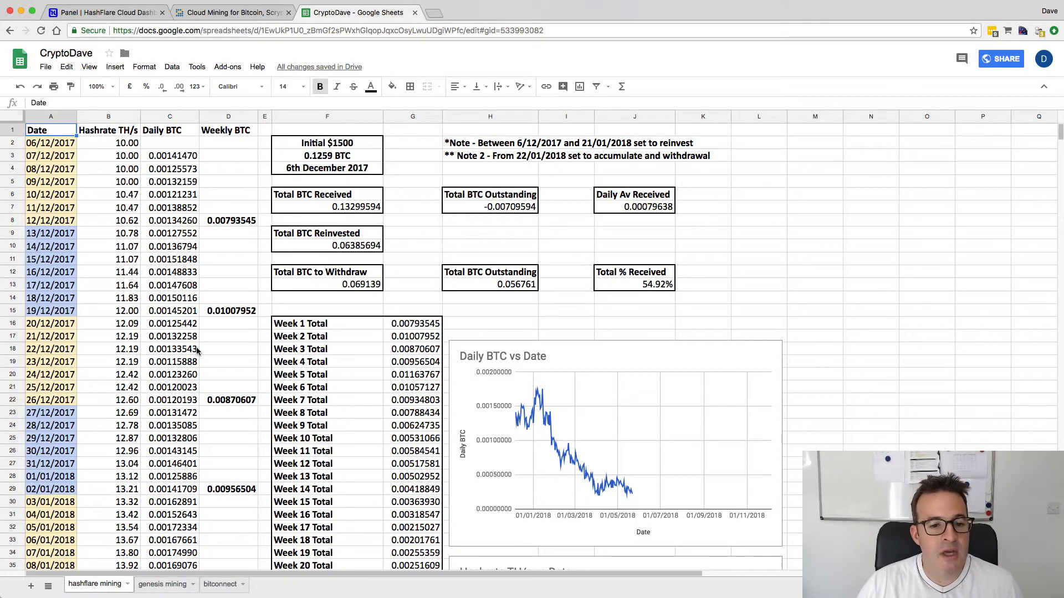
View the HashFlare dashboard's 0.01872527 BTC balance and 15 TH/s hashrate, then go to History.
scroll(down, 3)
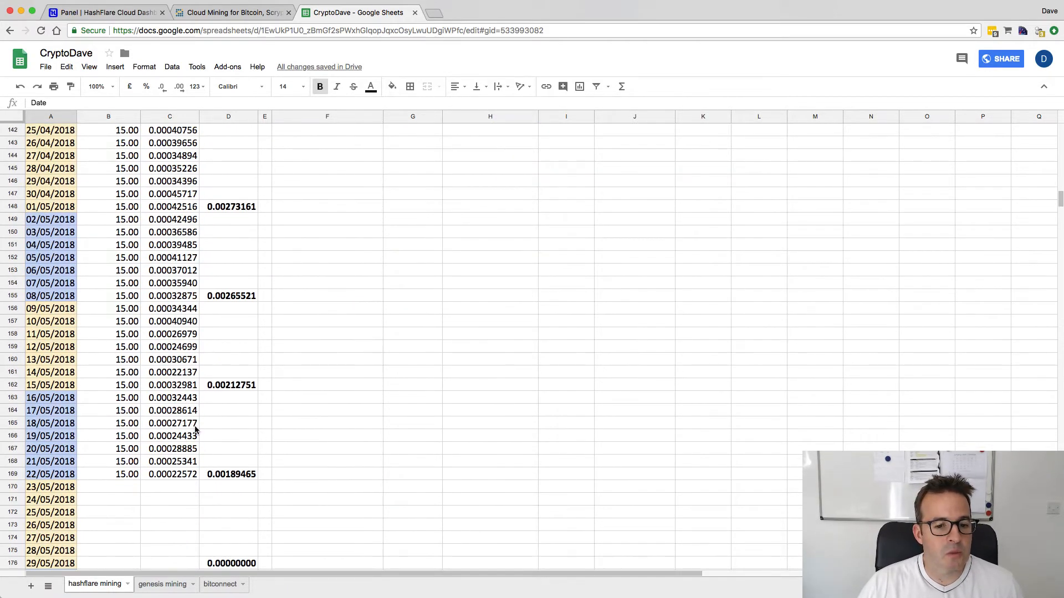
mouse_move(102, 477)
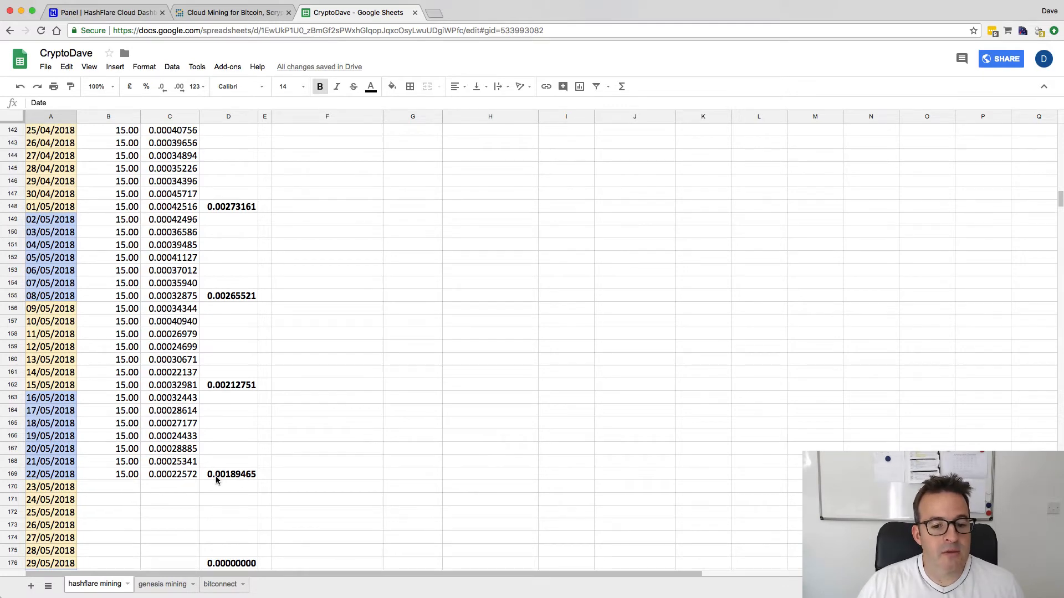
mouse_move(230, 480)
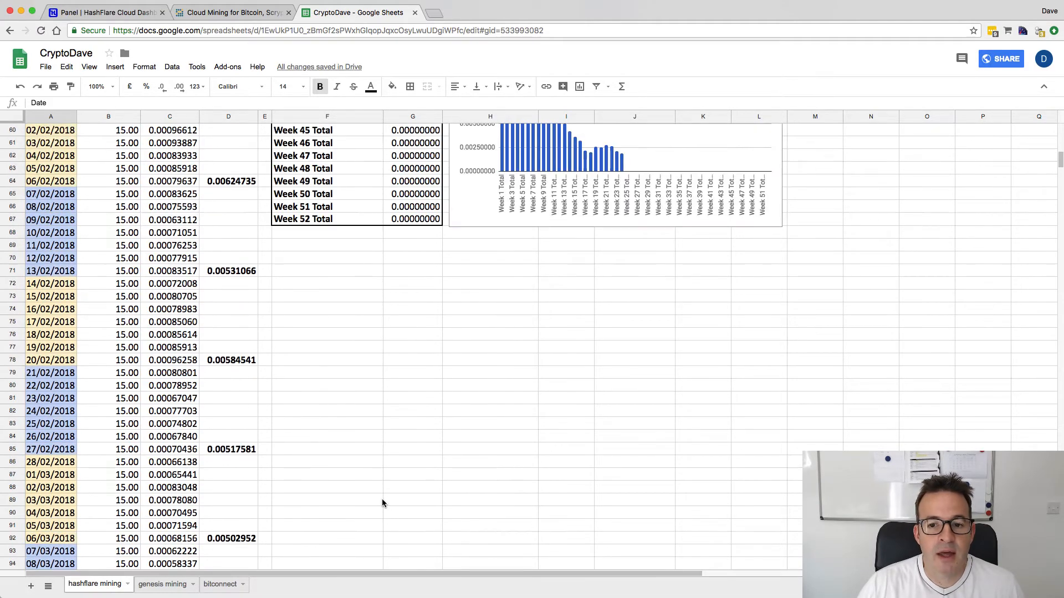
scroll(up, 3)
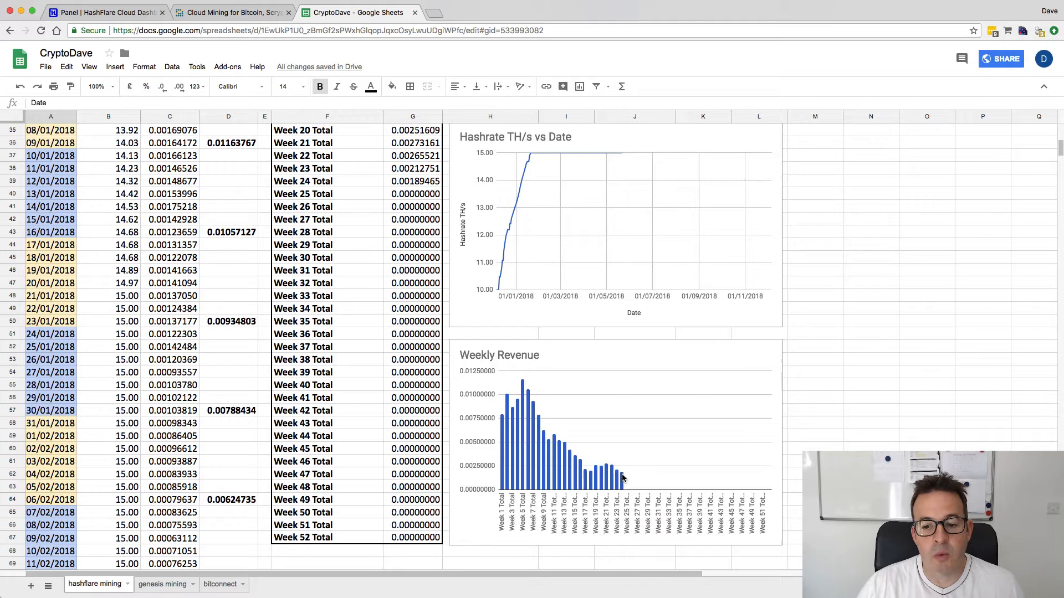
mouse_move(582, 471)
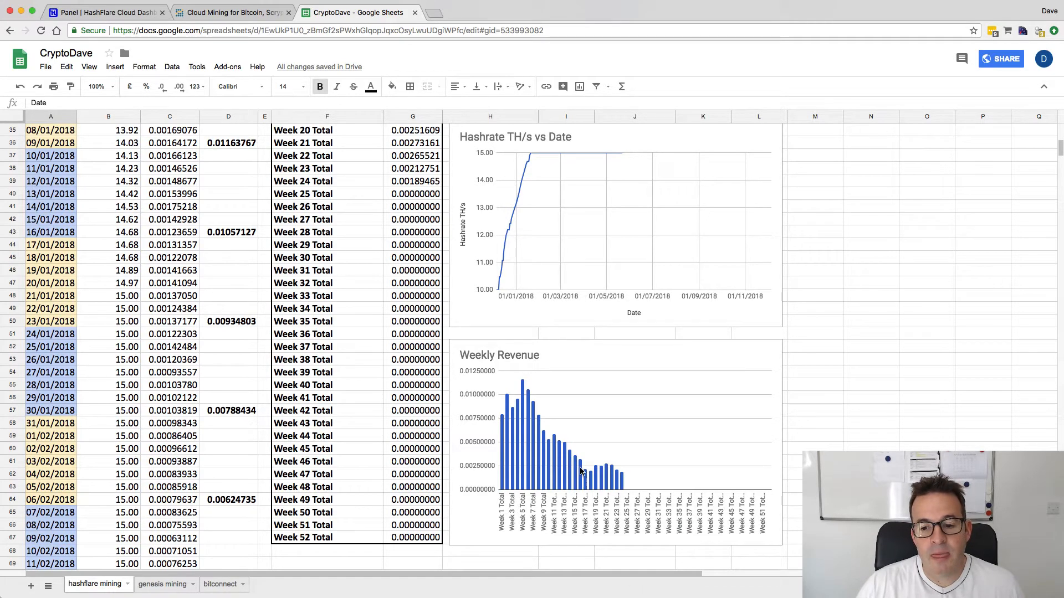
mouse_move(591, 477)
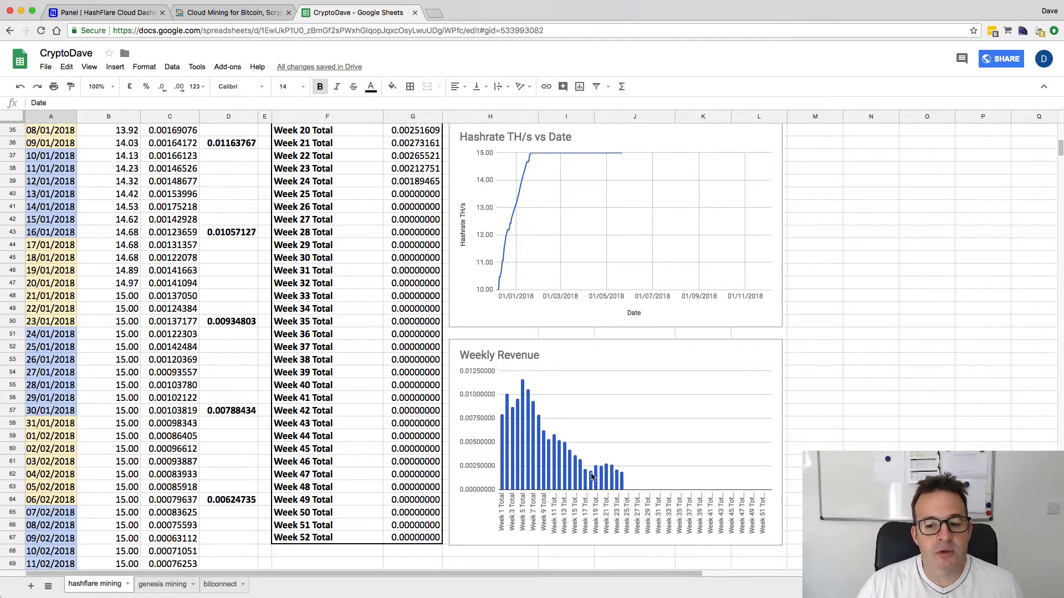
mouse_move(603, 473)
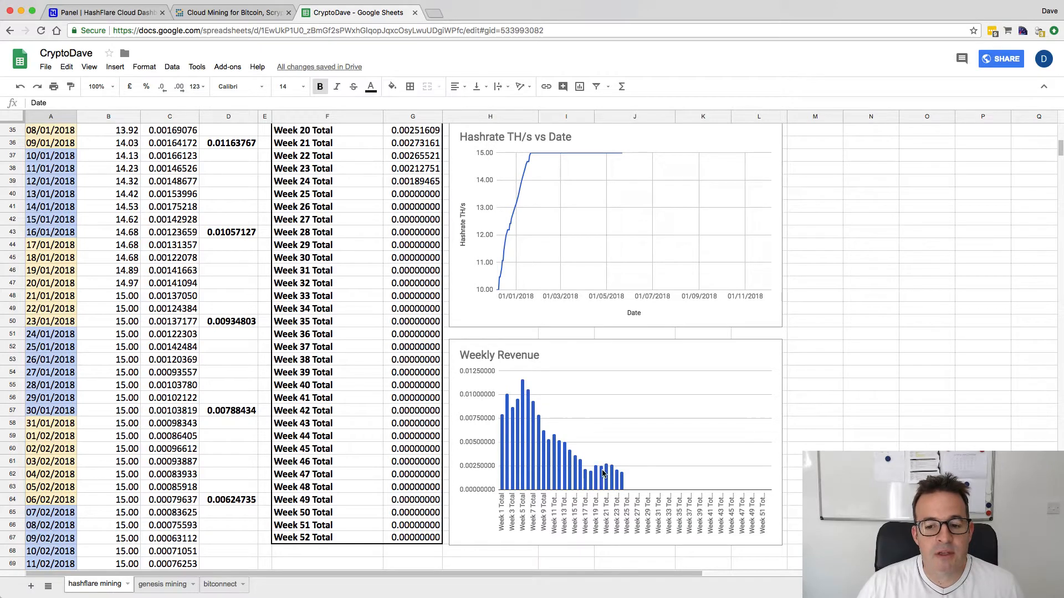
mouse_move(595, 472)
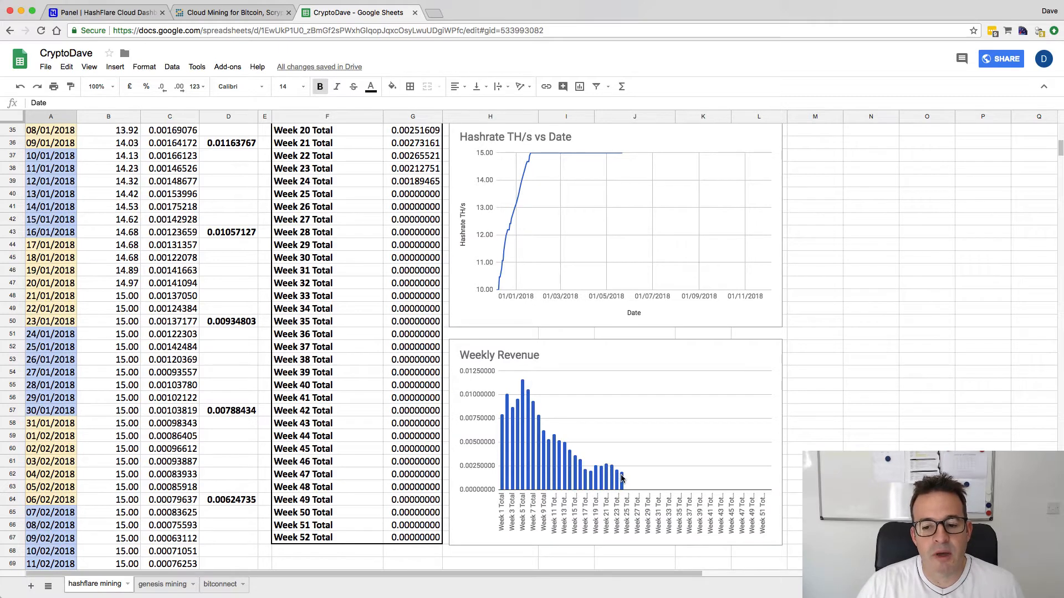
mouse_move(591, 477)
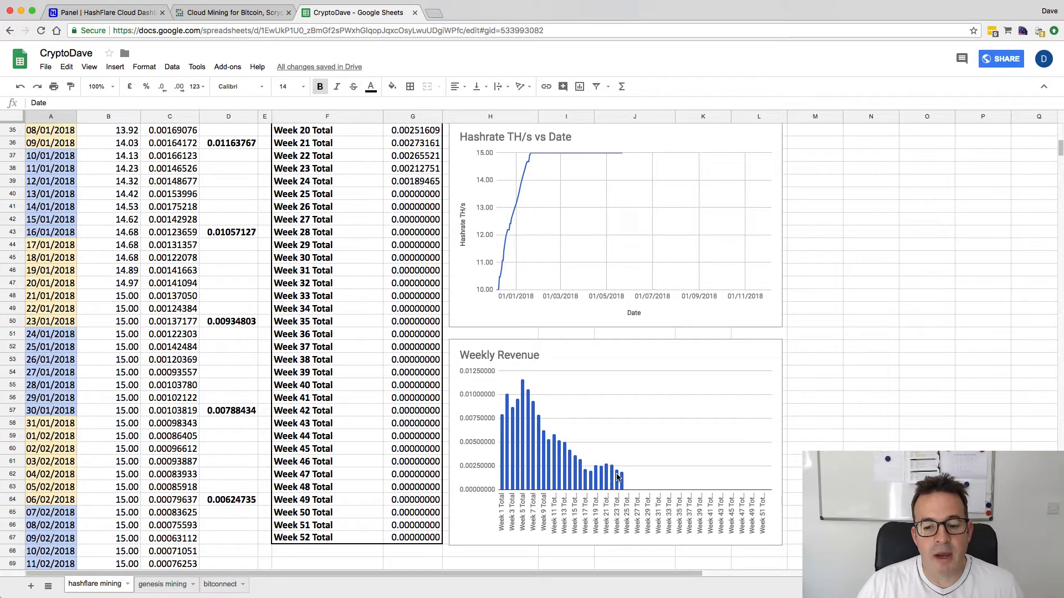
scroll(up, 3)
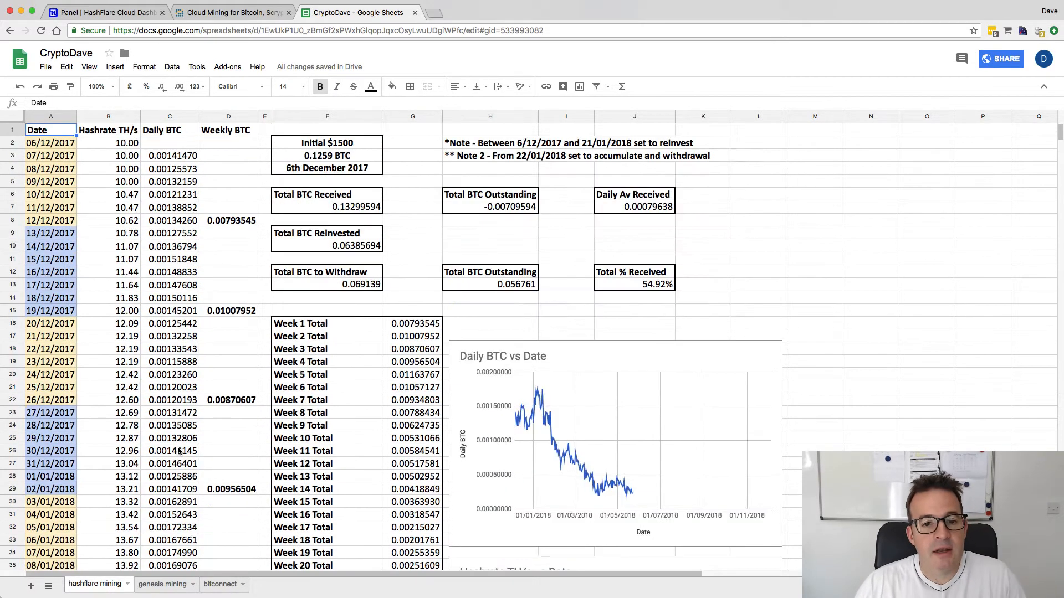
click(100, 11)
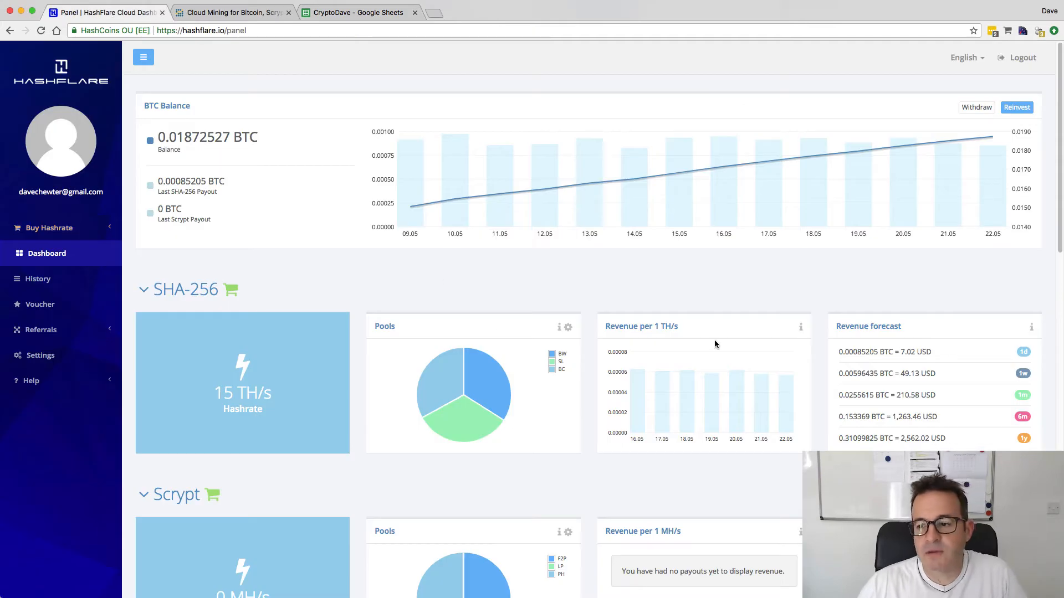
scroll(down, 3)
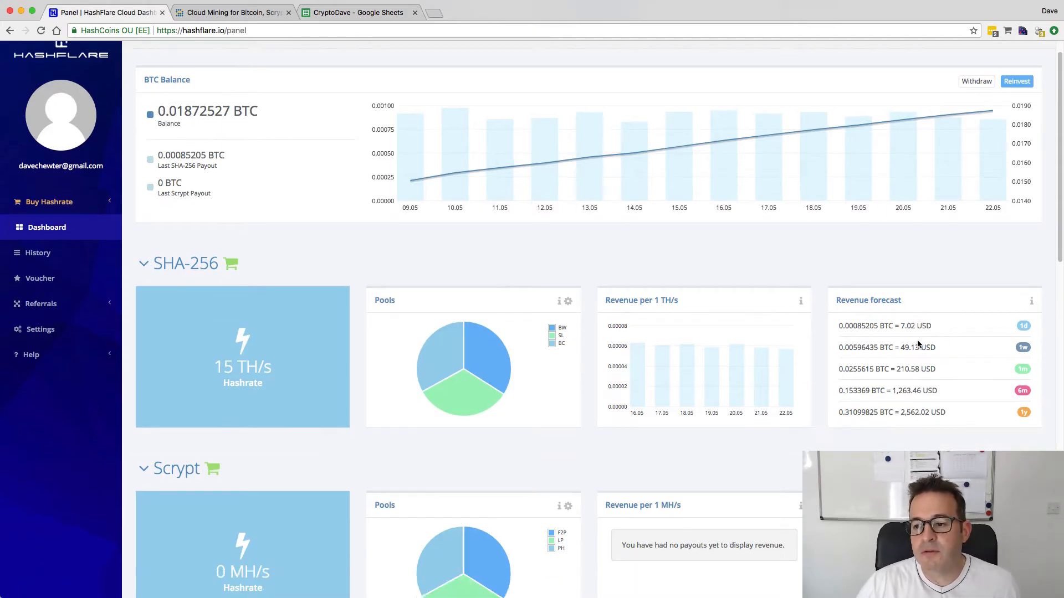
mouse_move(858, 327)
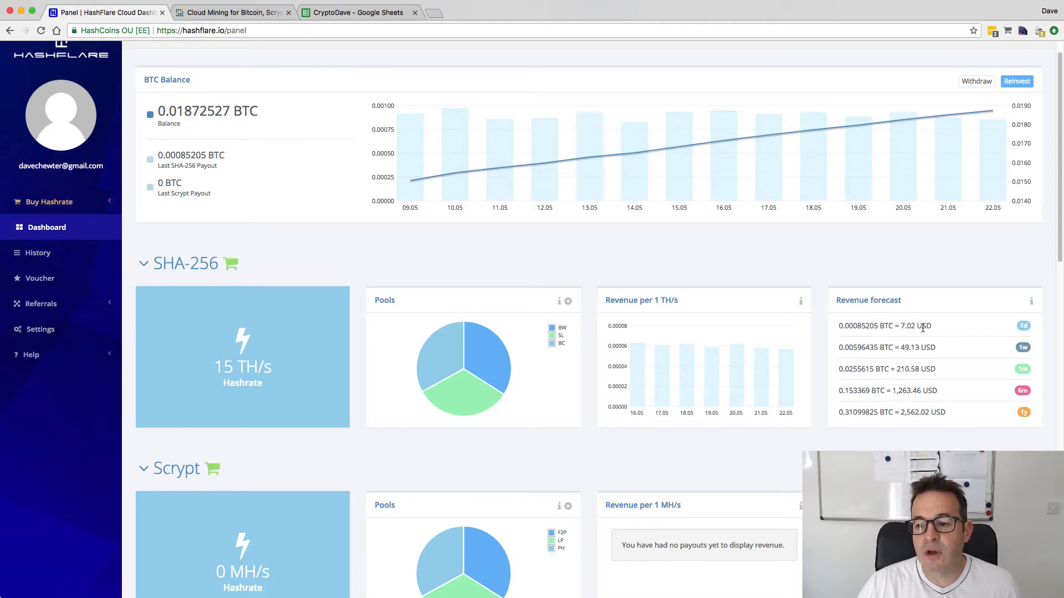
click(38, 253)
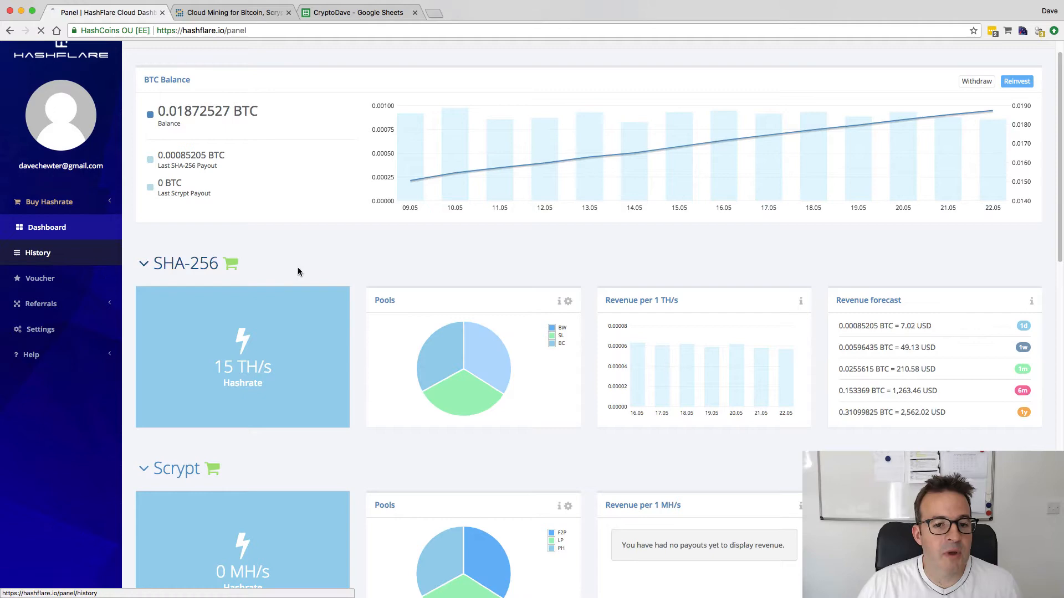
click(38, 253)
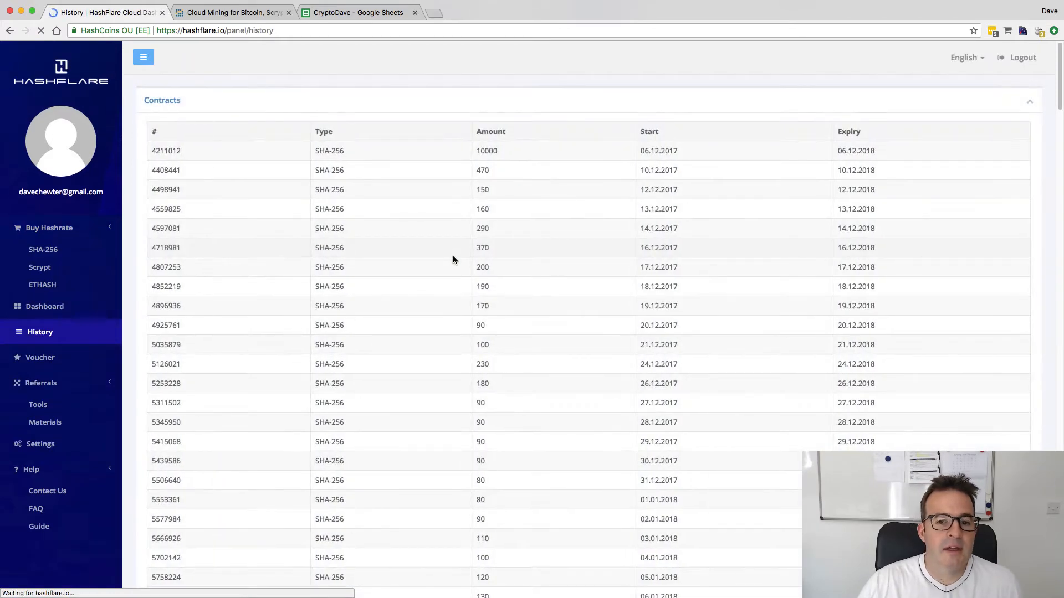
scroll(down, 3)
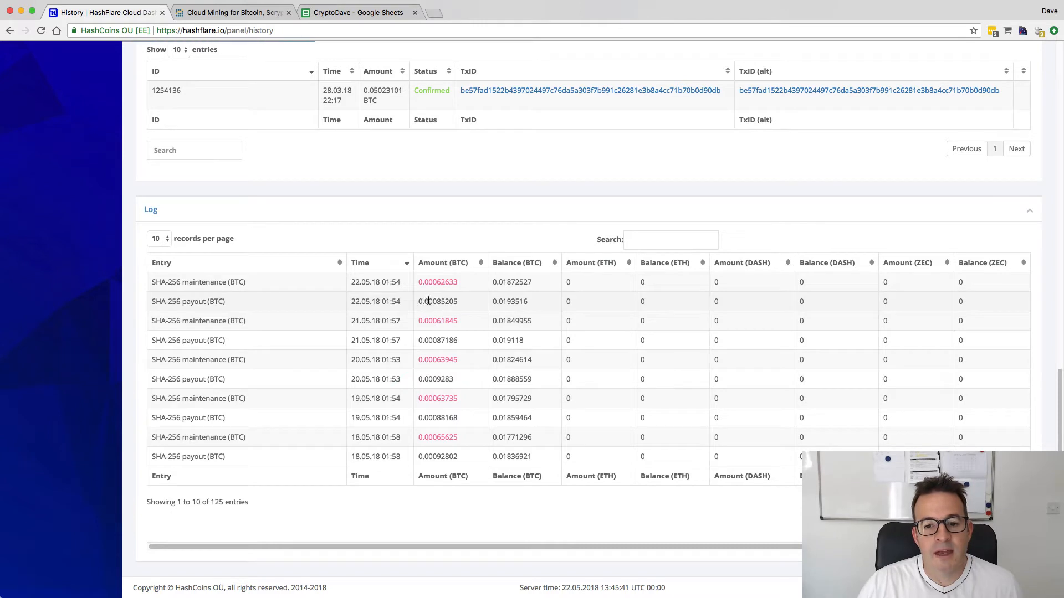
mouse_move(454, 318)
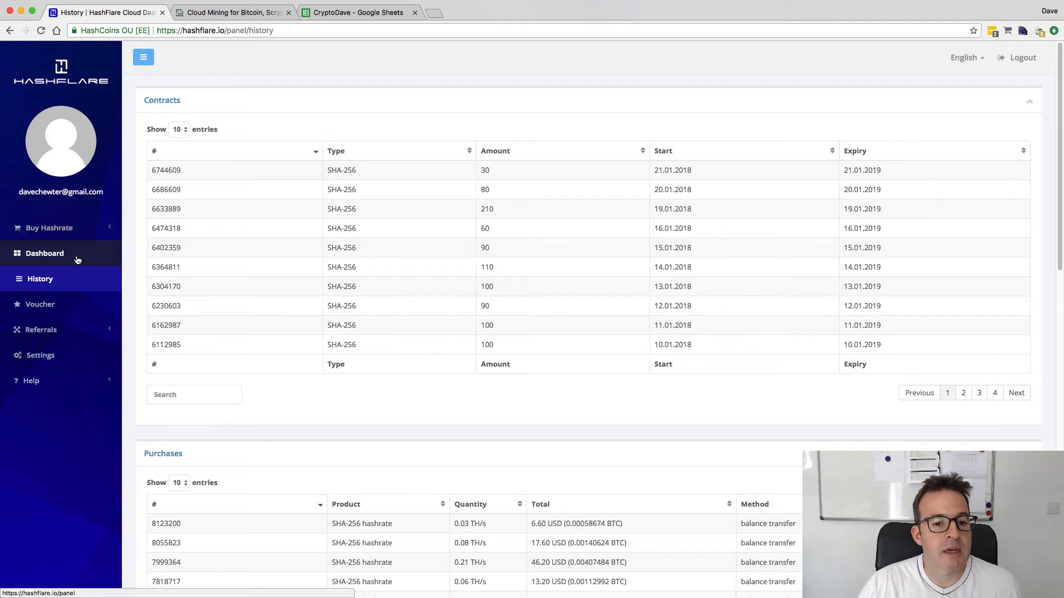
click(44, 253)
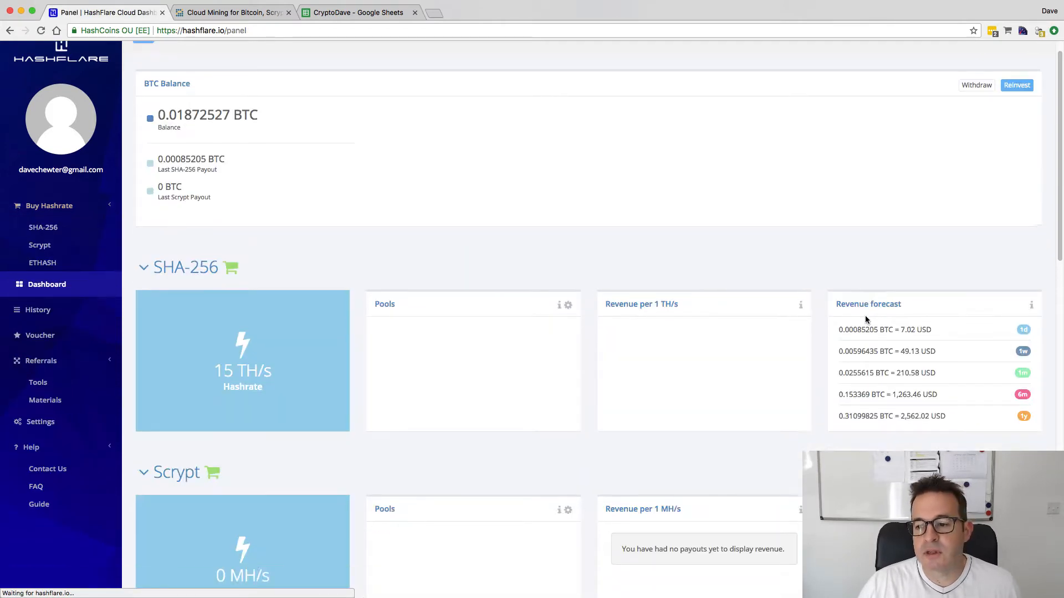
scroll(down, 3)
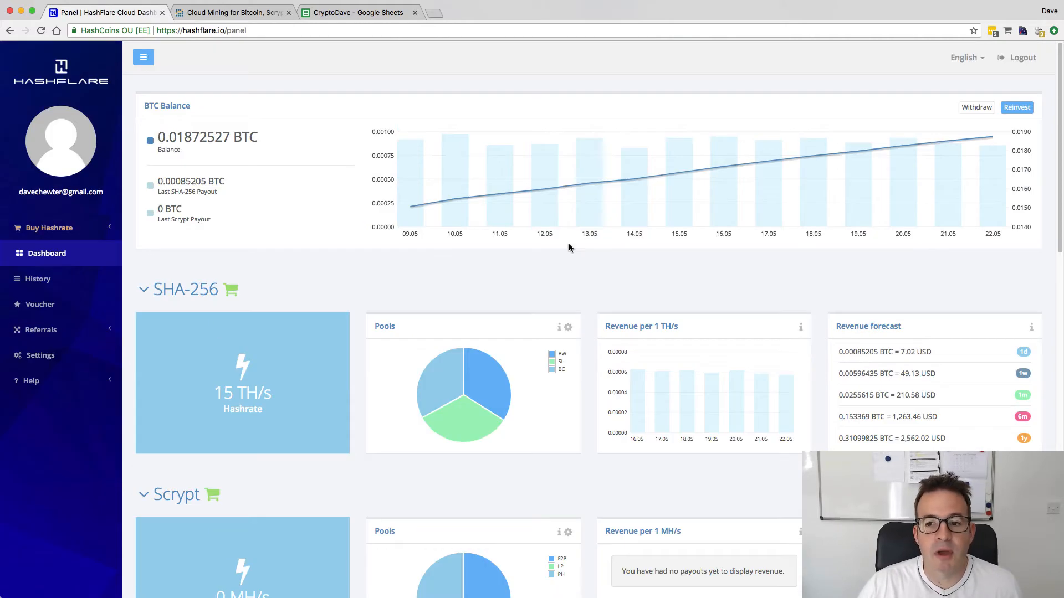
Return to the CryptoDave spreadsheet and scroll down to the weekly totals and hashrate charts.
click(364, 12)
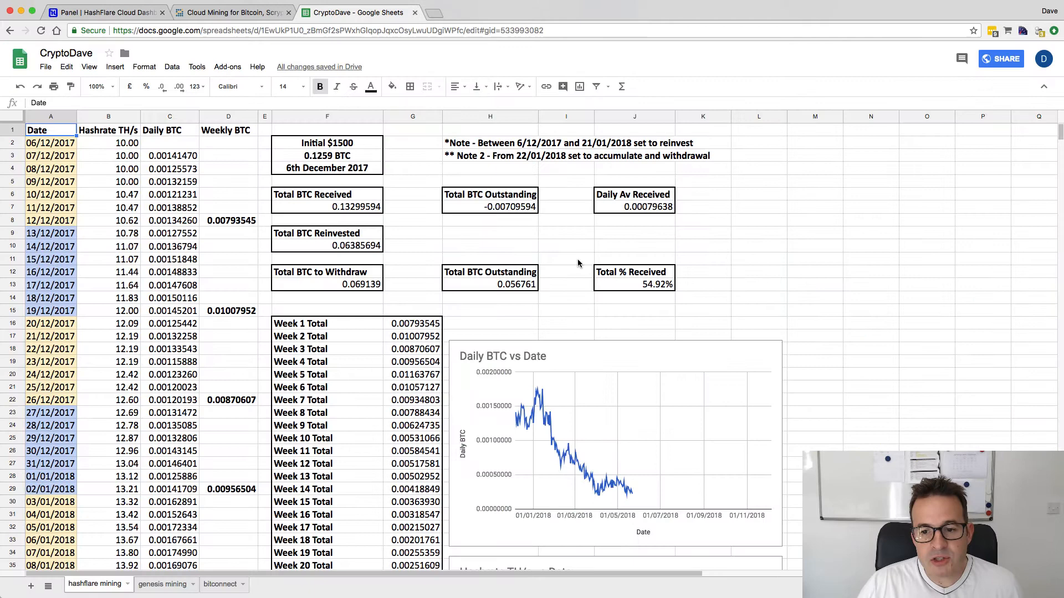
scroll(down, 3)
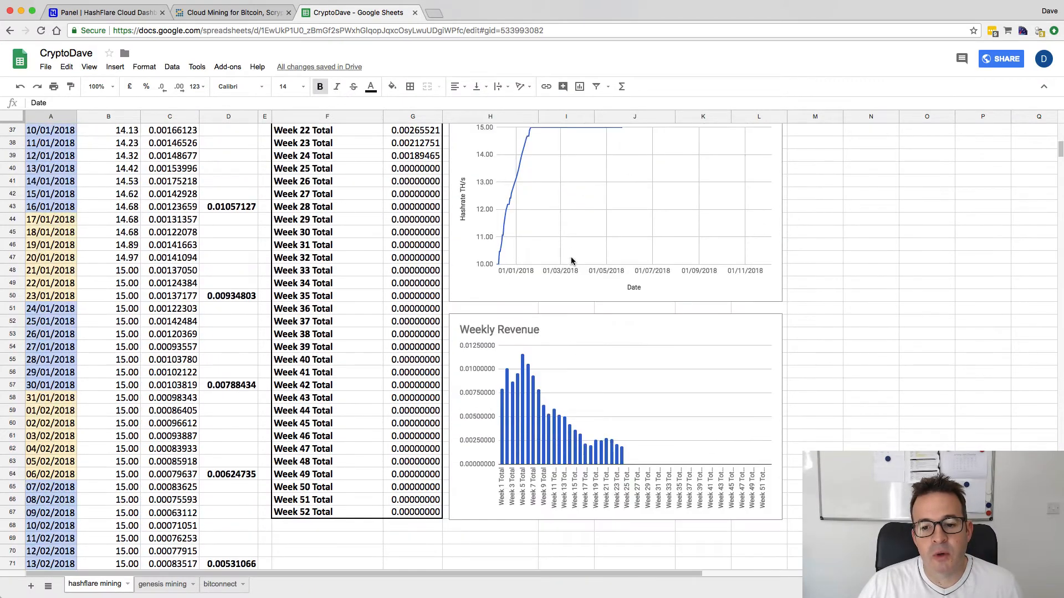
scroll(down, 3)
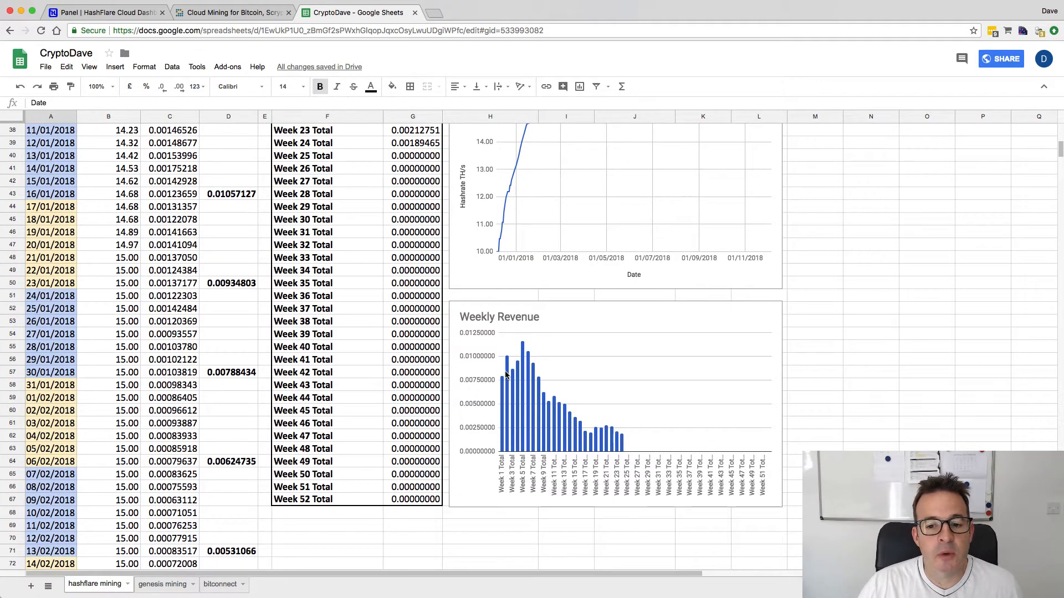
mouse_move(501, 386)
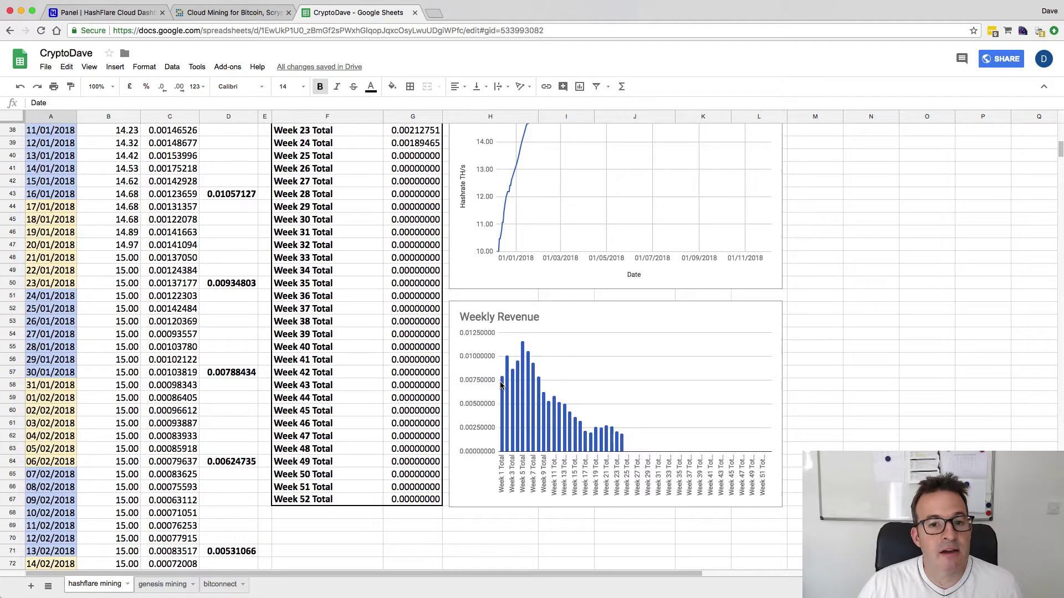
mouse_move(533, 359)
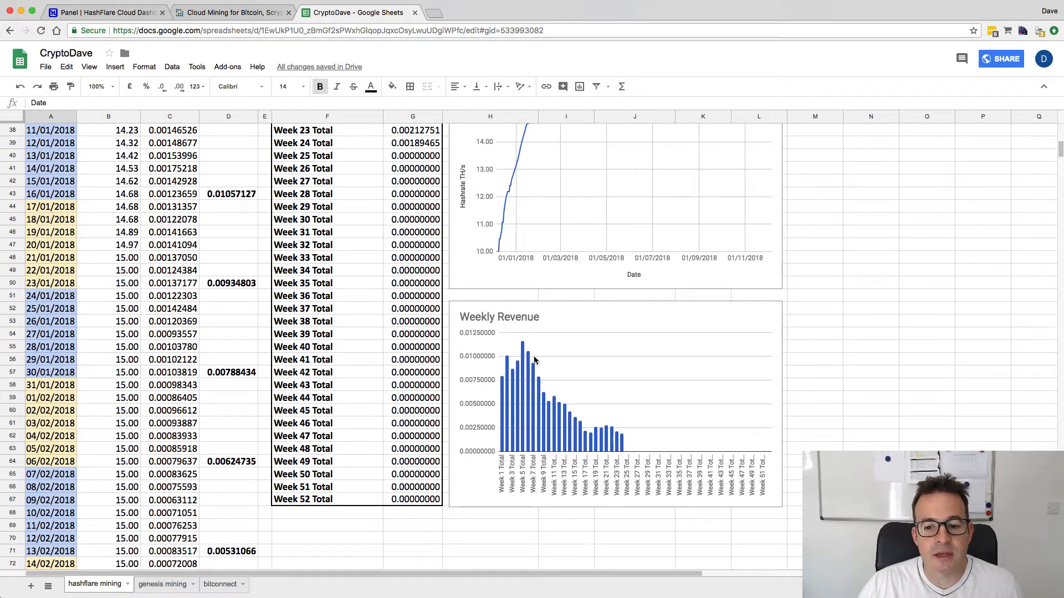
mouse_move(530, 364)
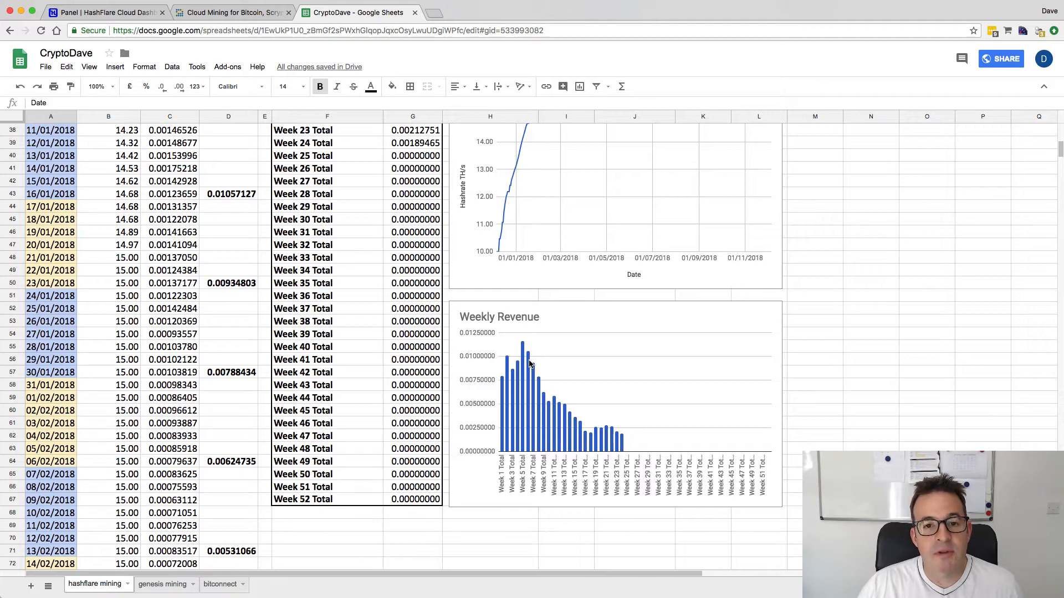
mouse_move(551, 397)
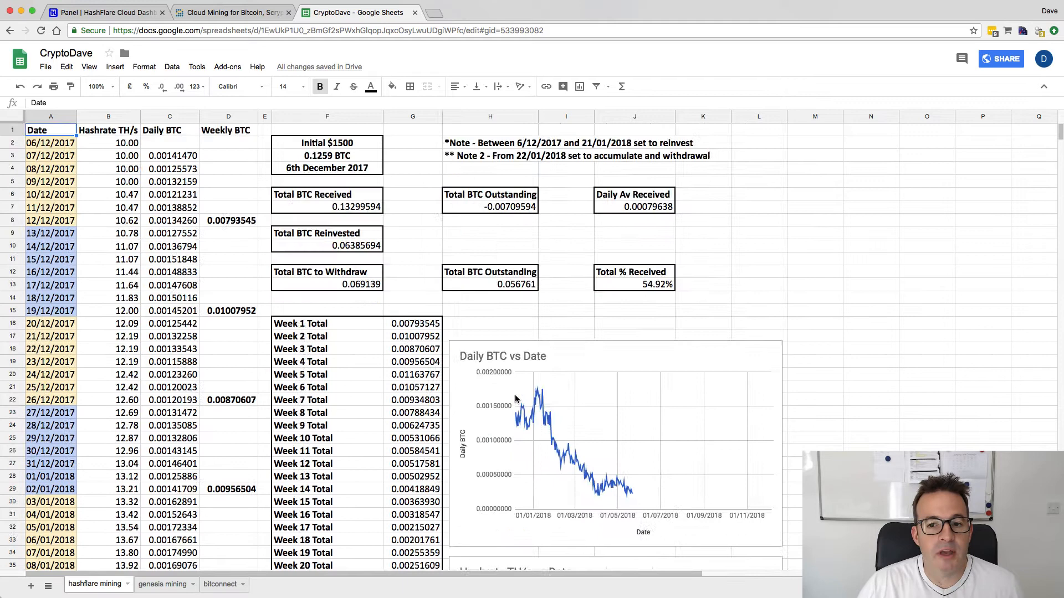
mouse_move(373, 301)
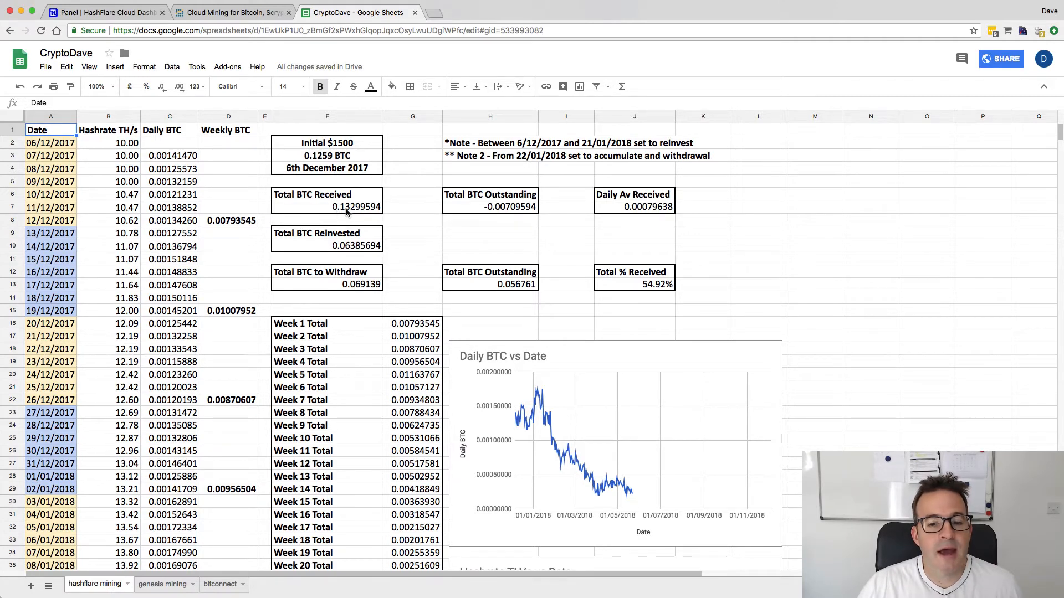
mouse_move(508, 211)
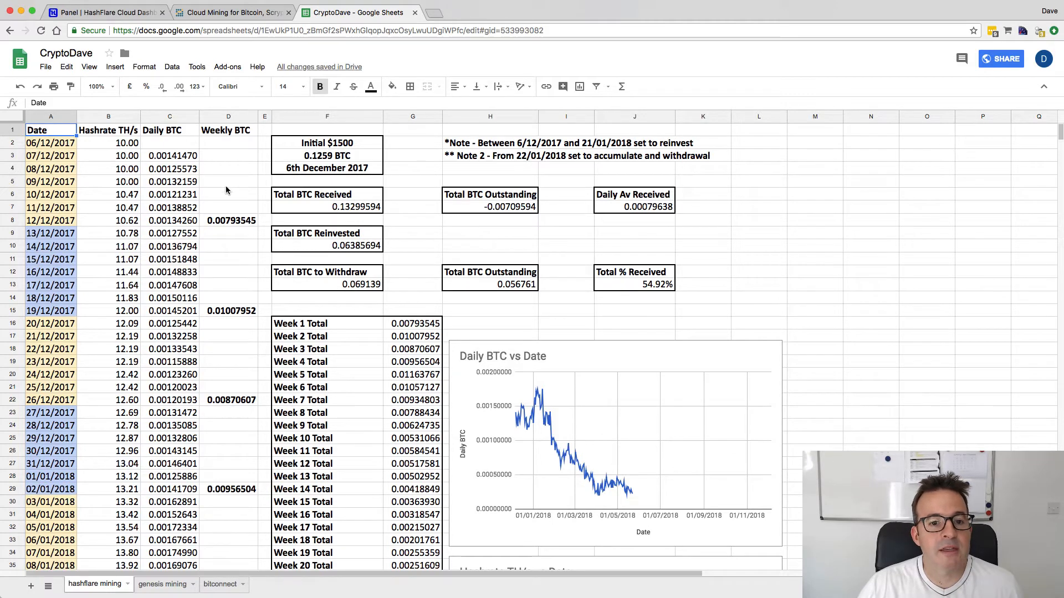
mouse_move(537, 399)
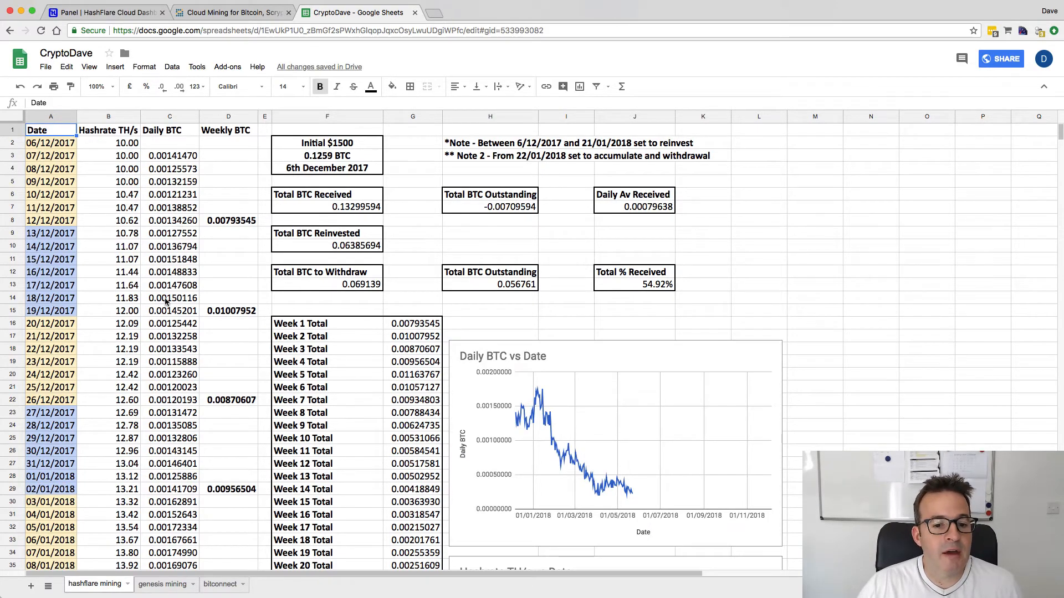
scroll(down, 3)
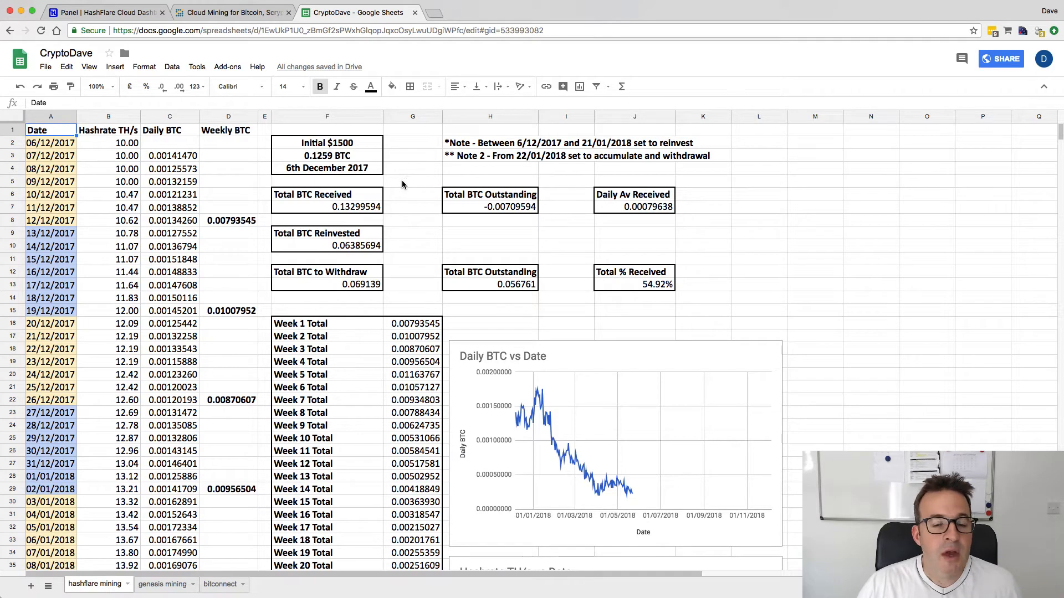
mouse_move(429, 255)
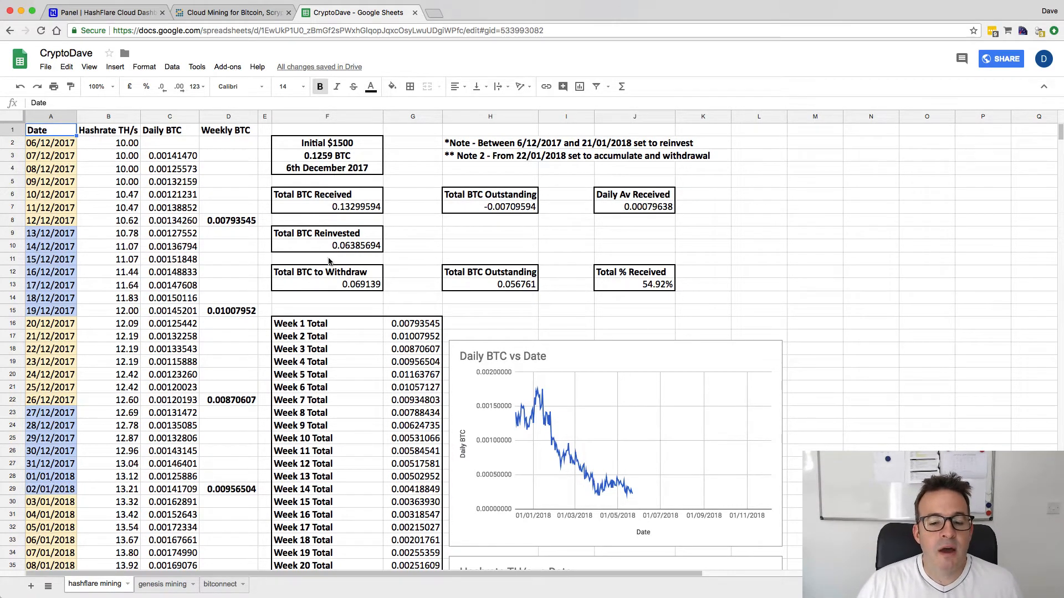
mouse_move(357, 292)
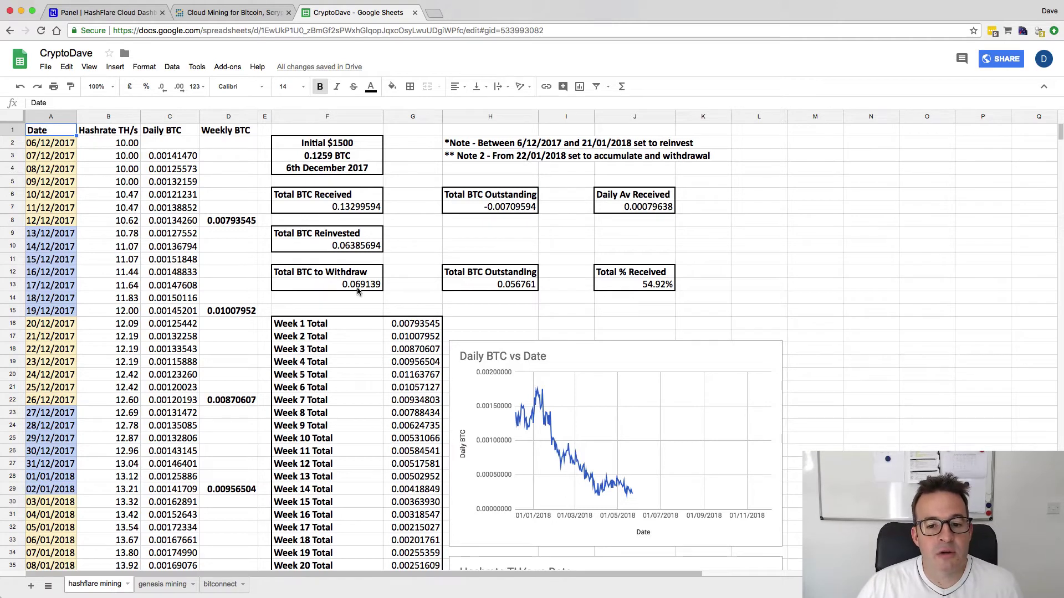
mouse_move(344, 288)
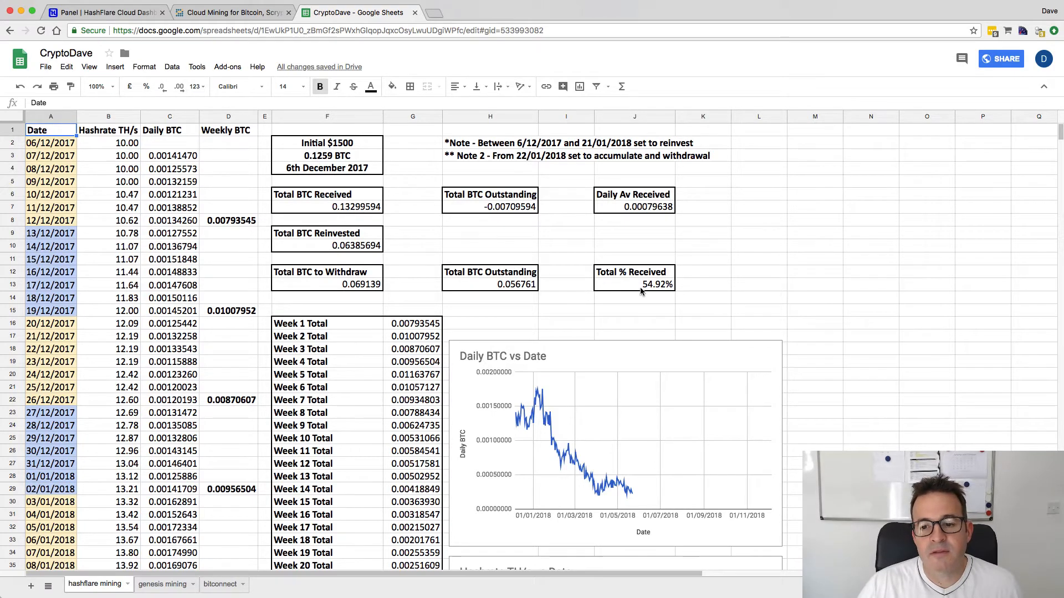
mouse_move(560, 277)
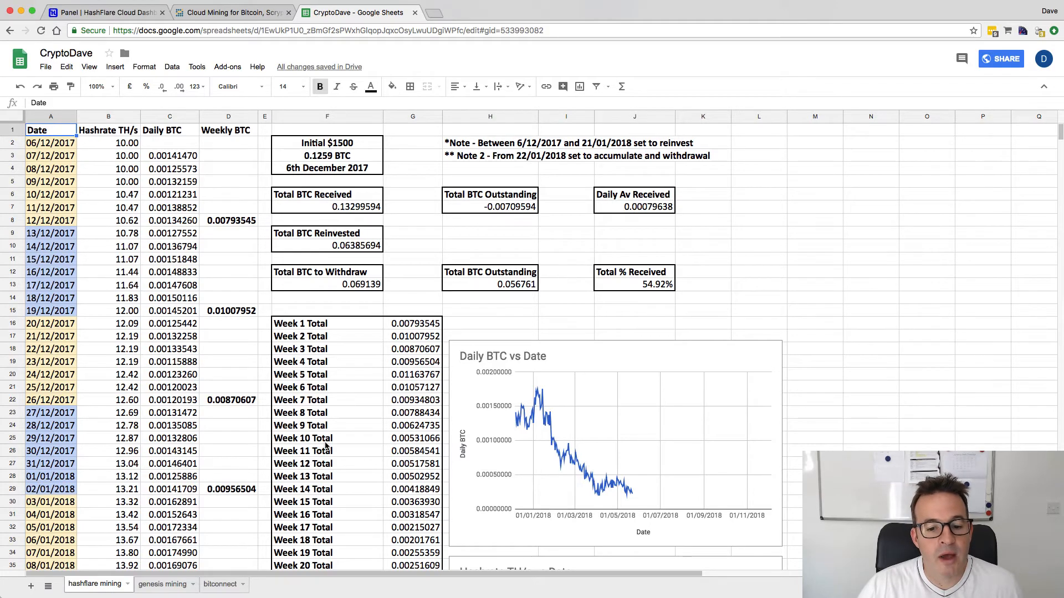
scroll(down, 3)
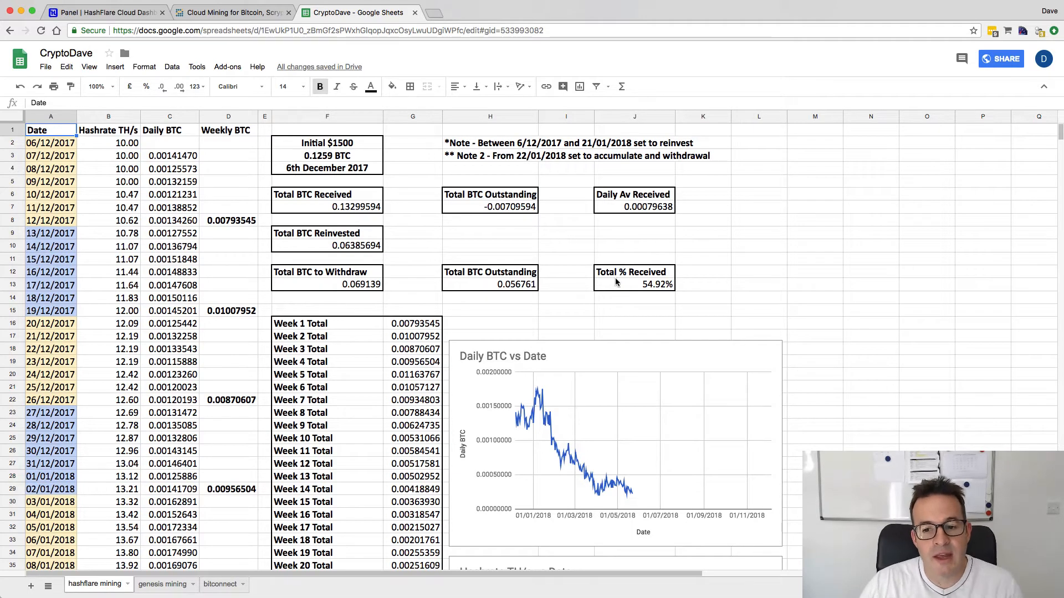
mouse_move(574, 294)
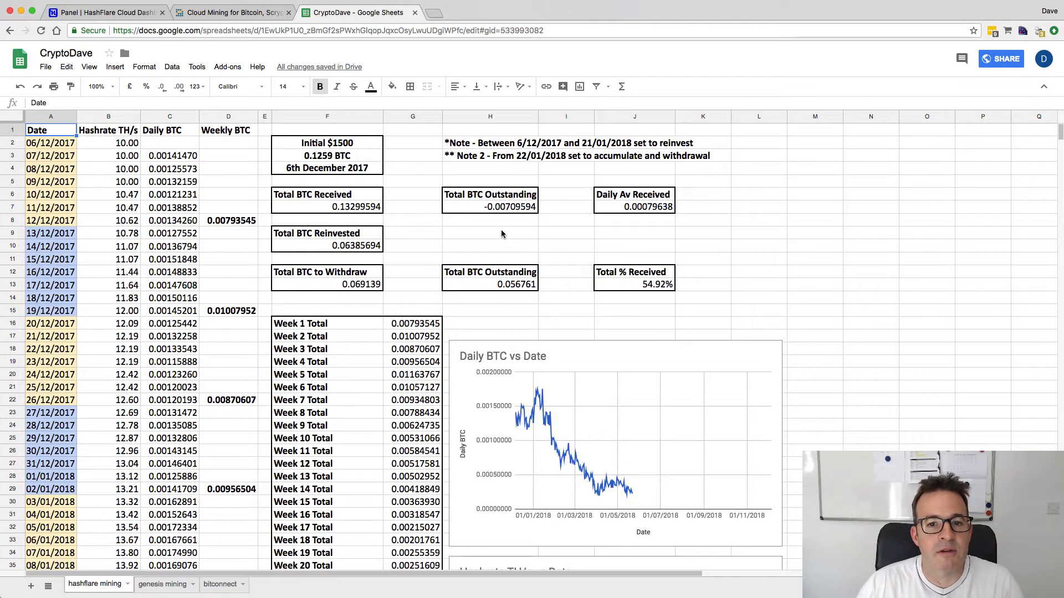
click(231, 438)
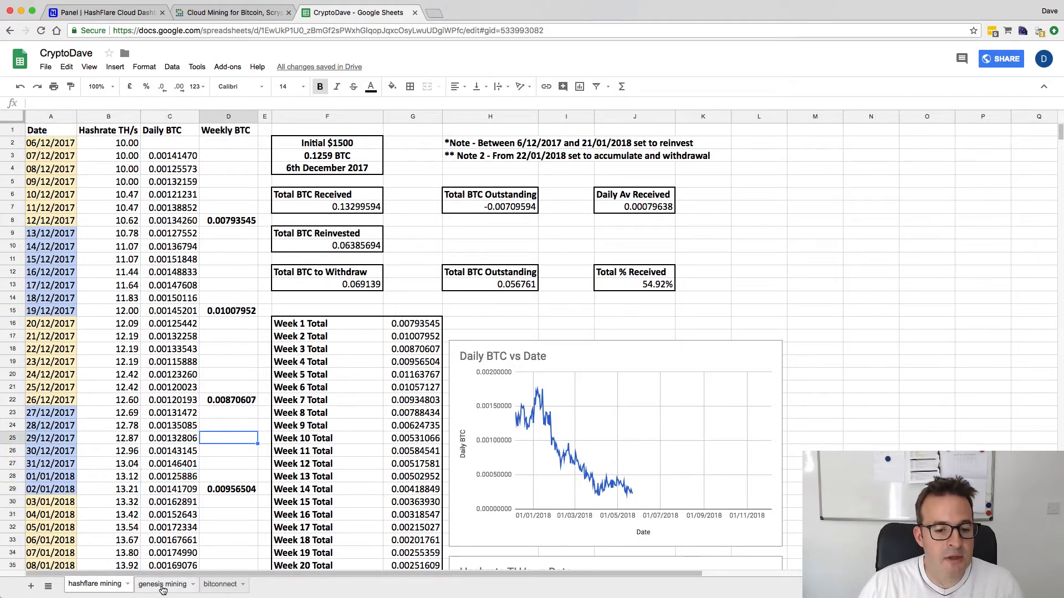
Switch to the genesis mining sheet and scroll to the Payout LTC and Weekly Income charts.
click(163, 584)
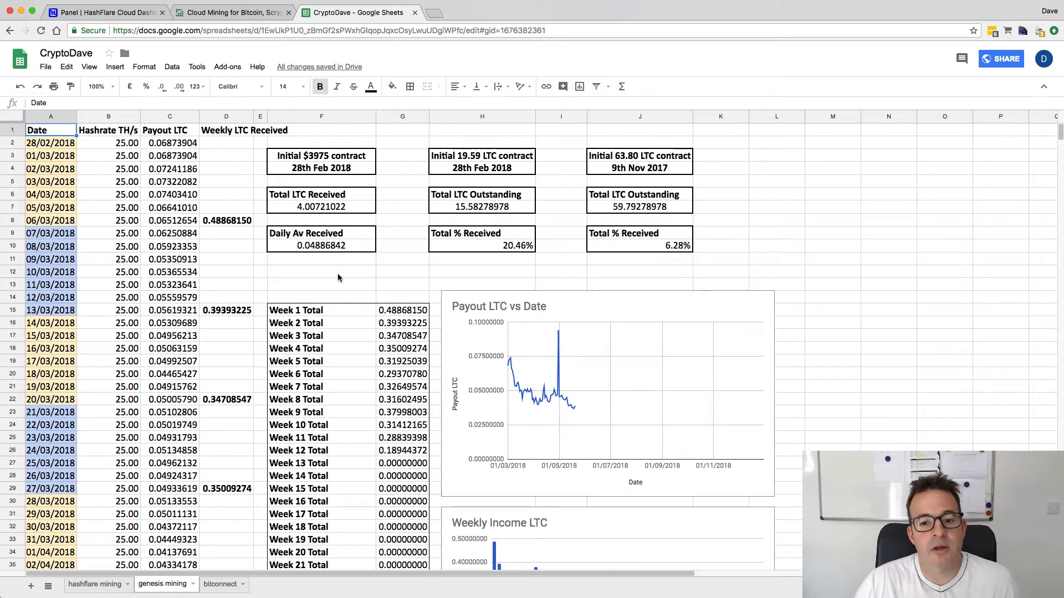
mouse_move(314, 281)
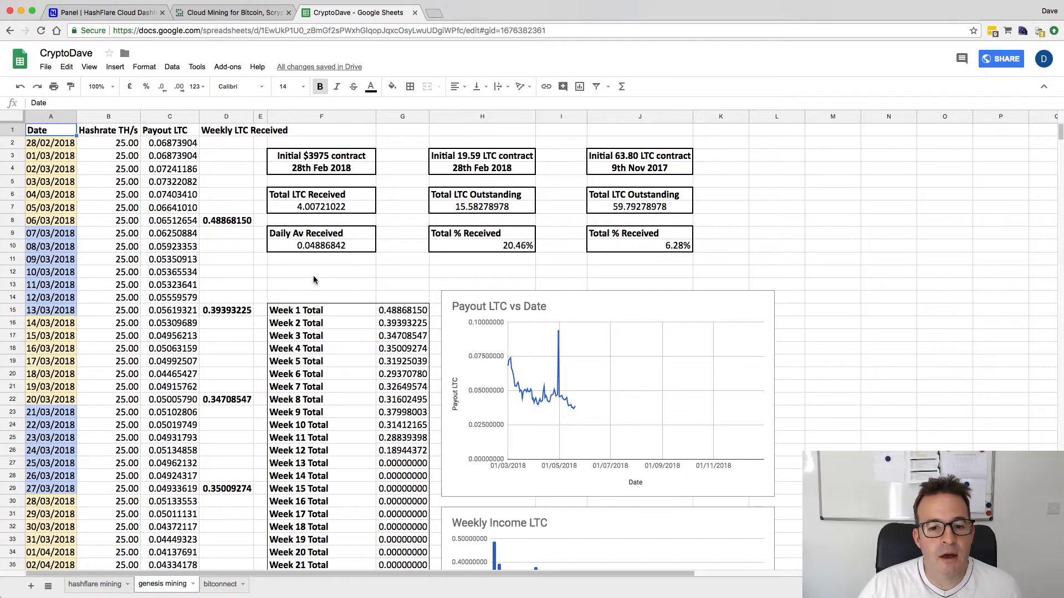
scroll(down, 3)
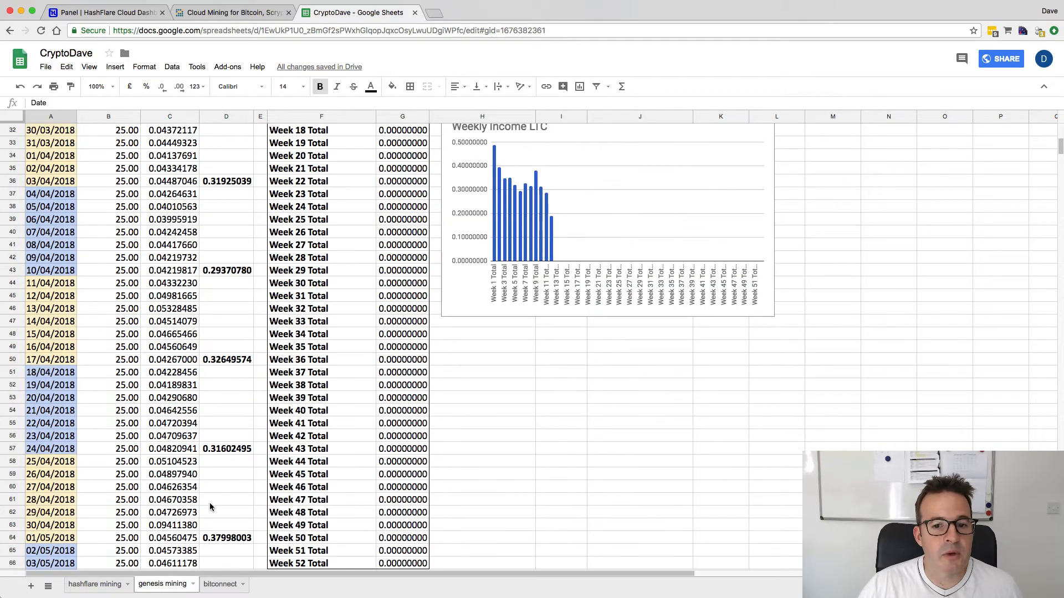
scroll(up, 3)
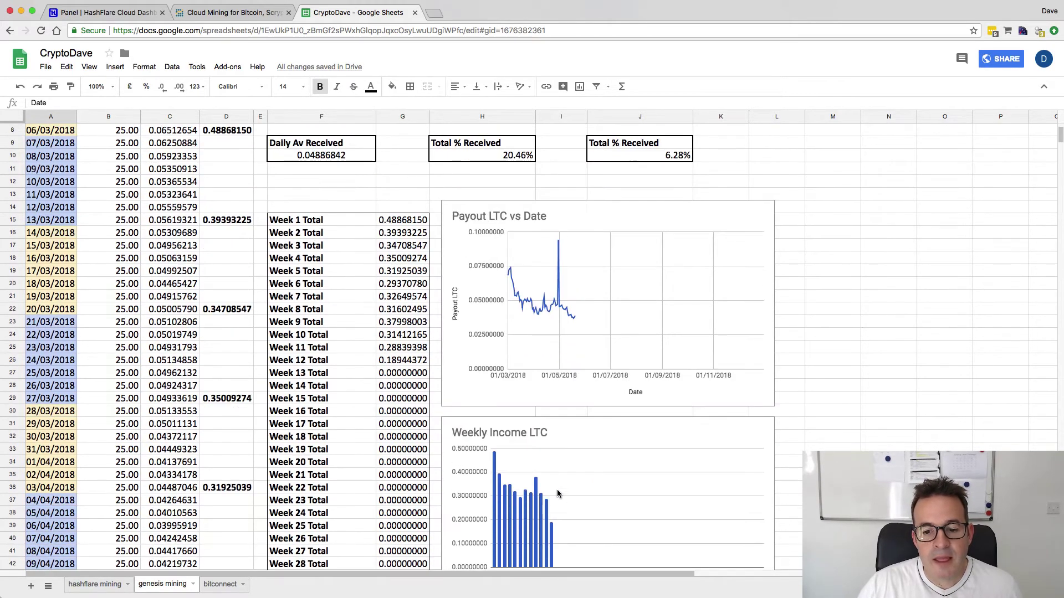
scroll(down, 3)
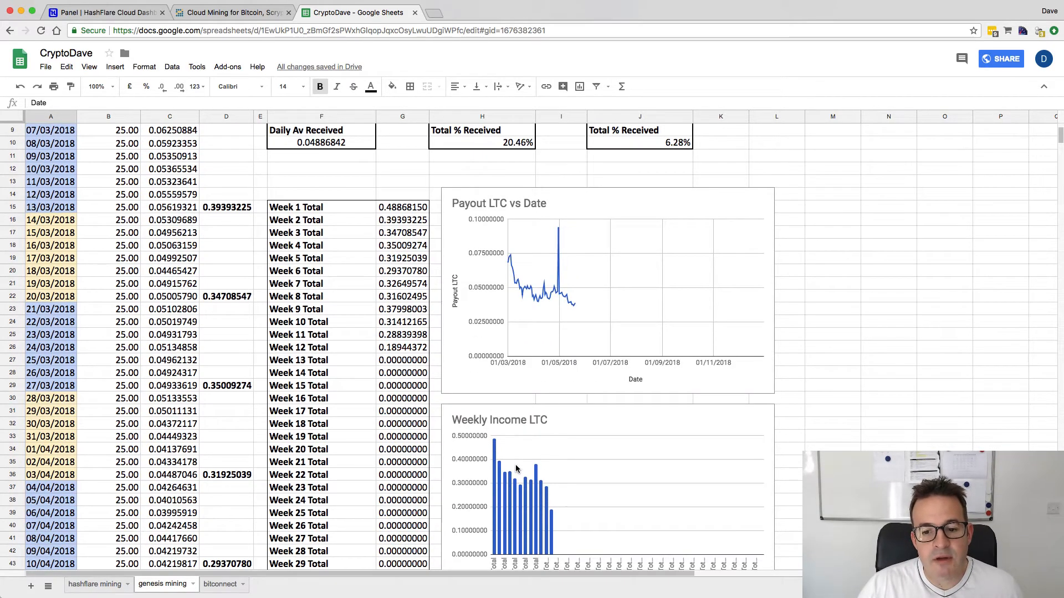
mouse_move(523, 480)
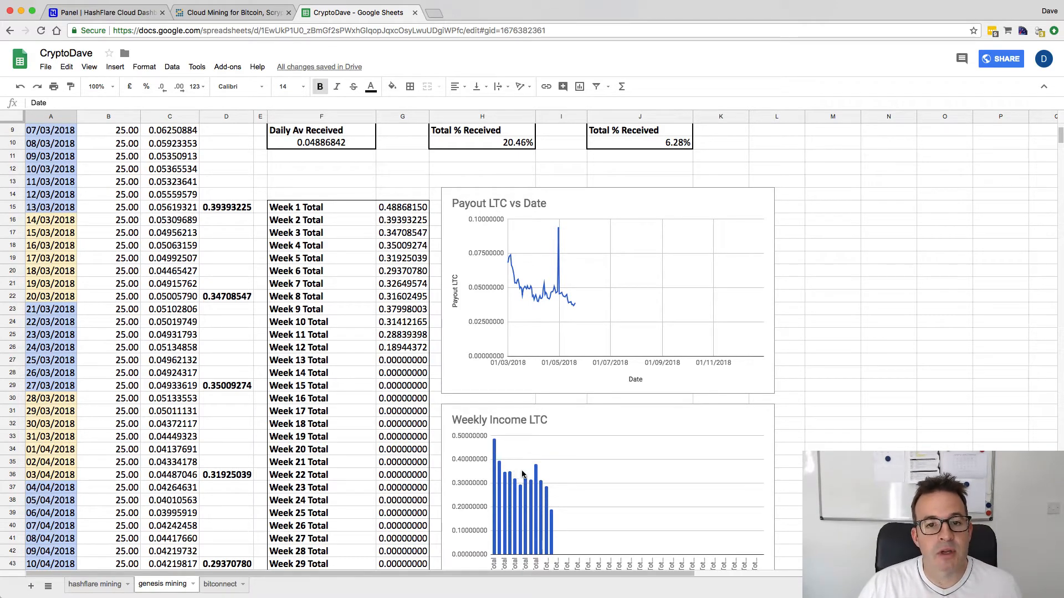
mouse_move(540, 473)
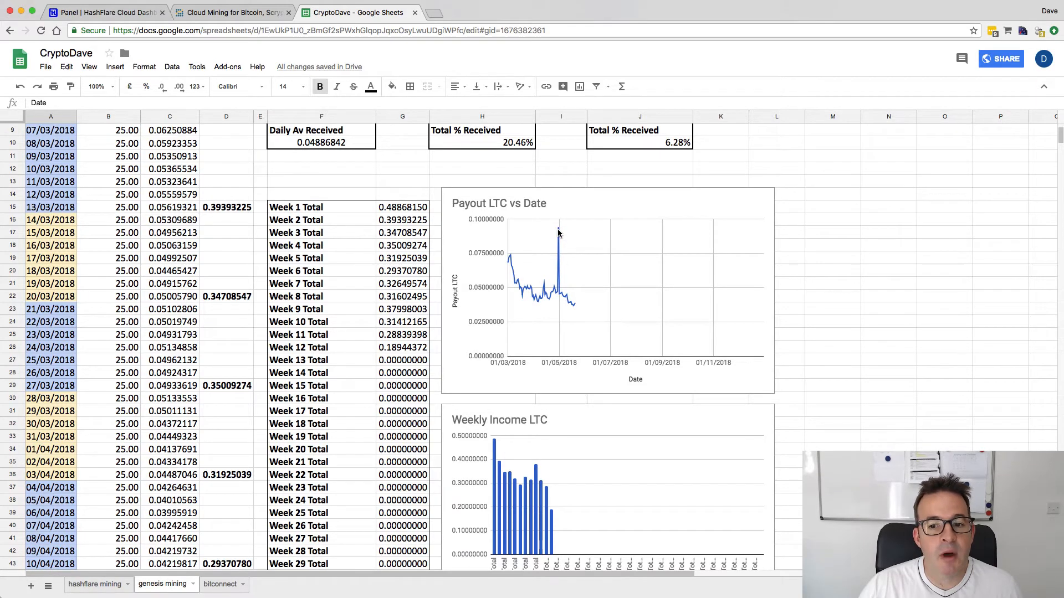
mouse_move(538, 496)
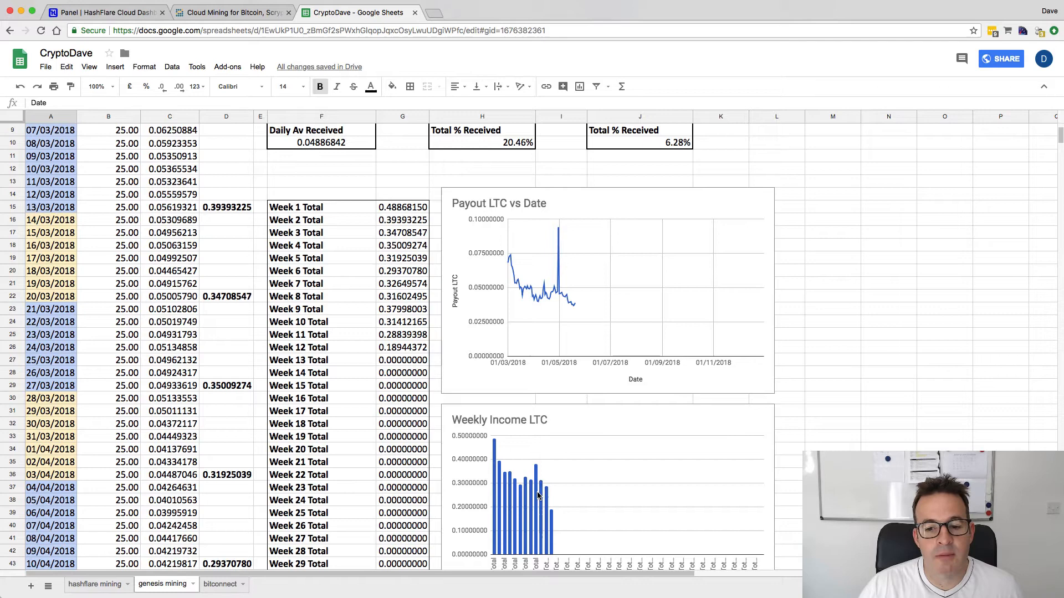
mouse_move(537, 474)
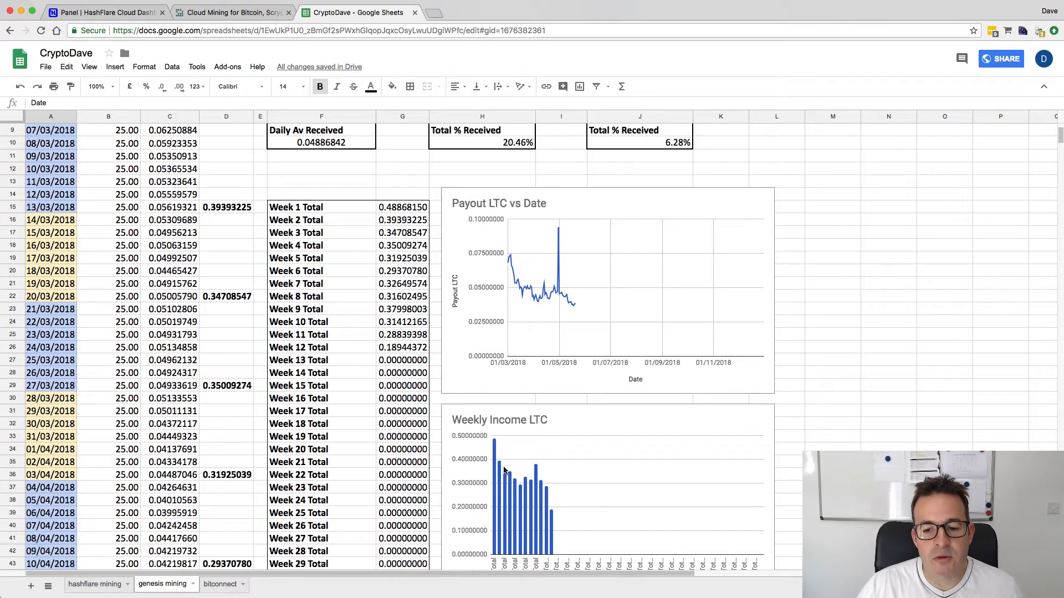
mouse_move(517, 489)
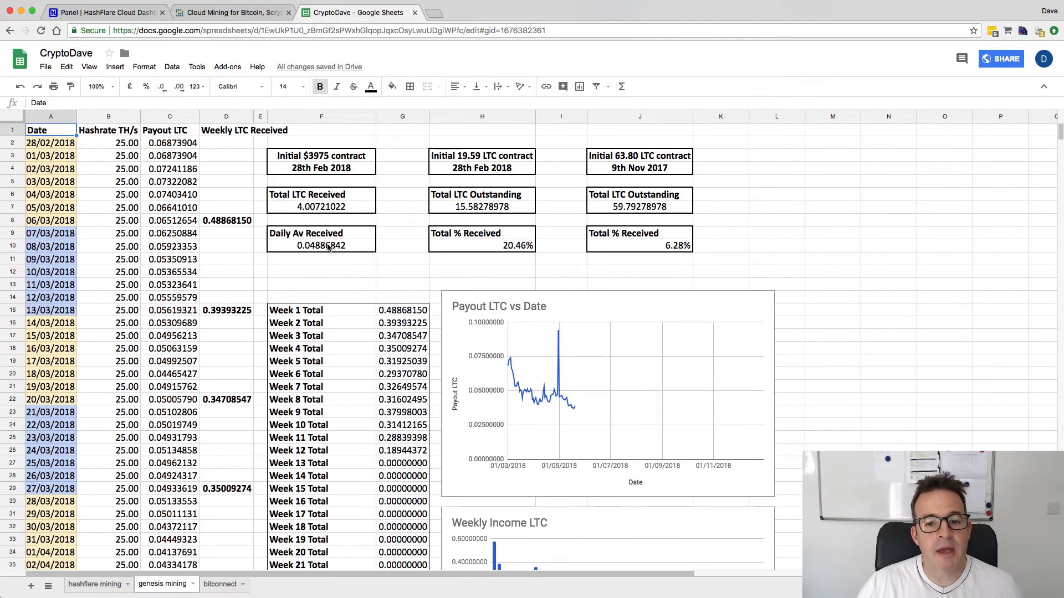
mouse_move(320, 277)
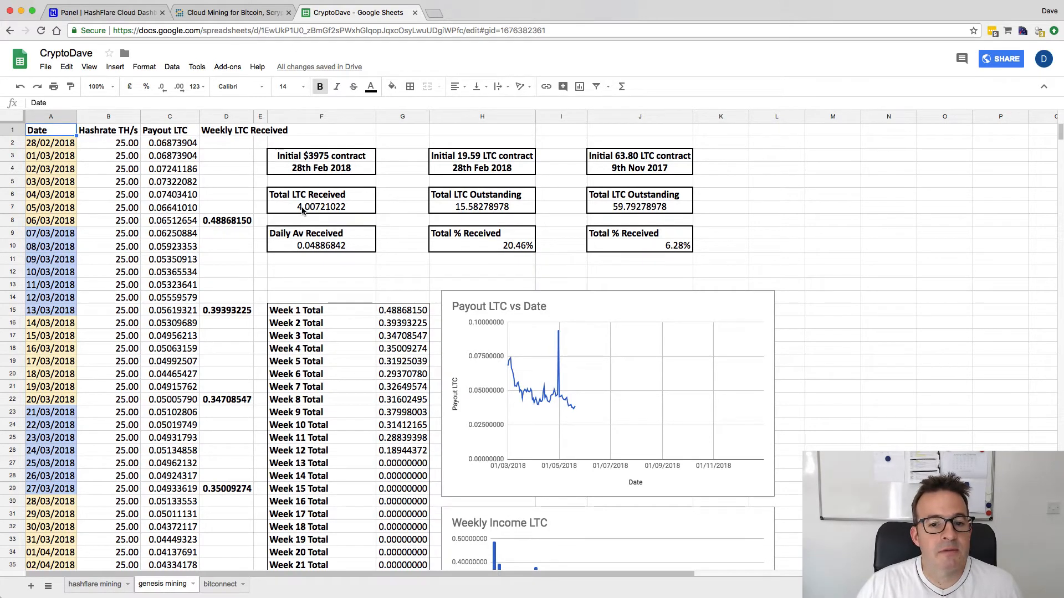
mouse_move(513, 252)
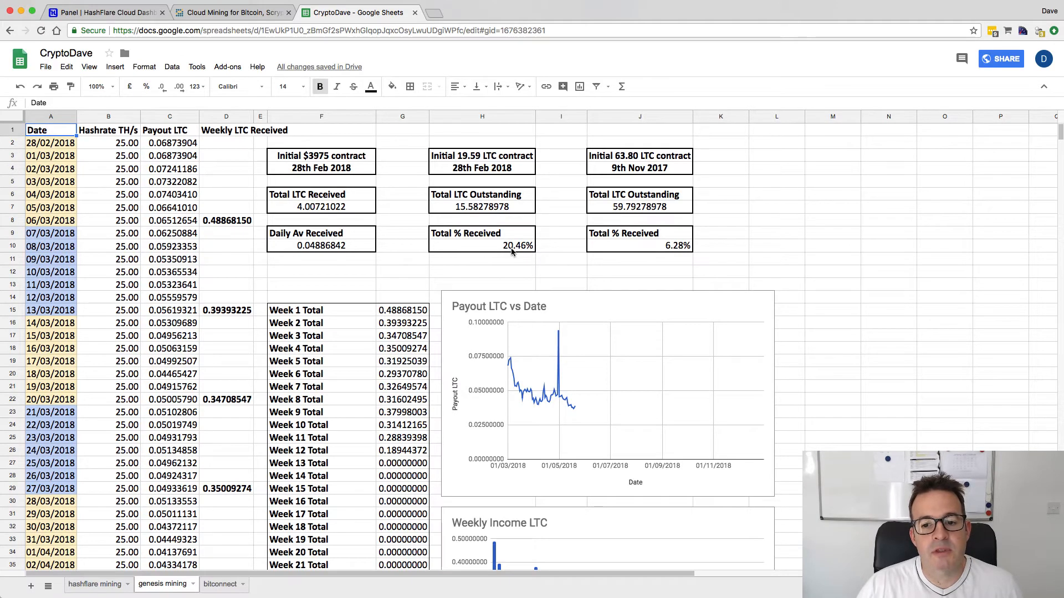
mouse_move(481, 265)
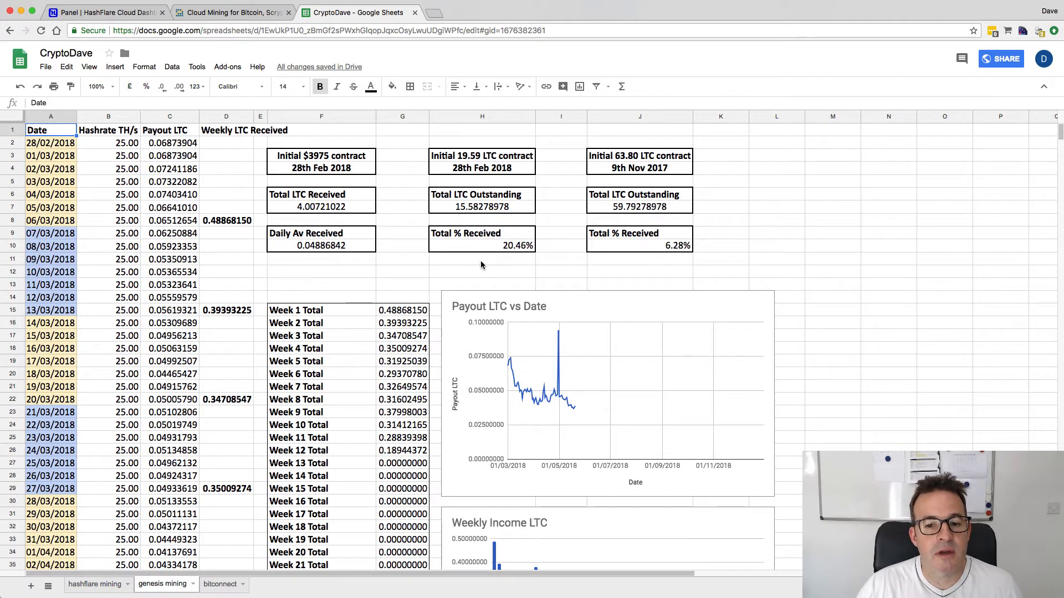
mouse_move(452, 322)
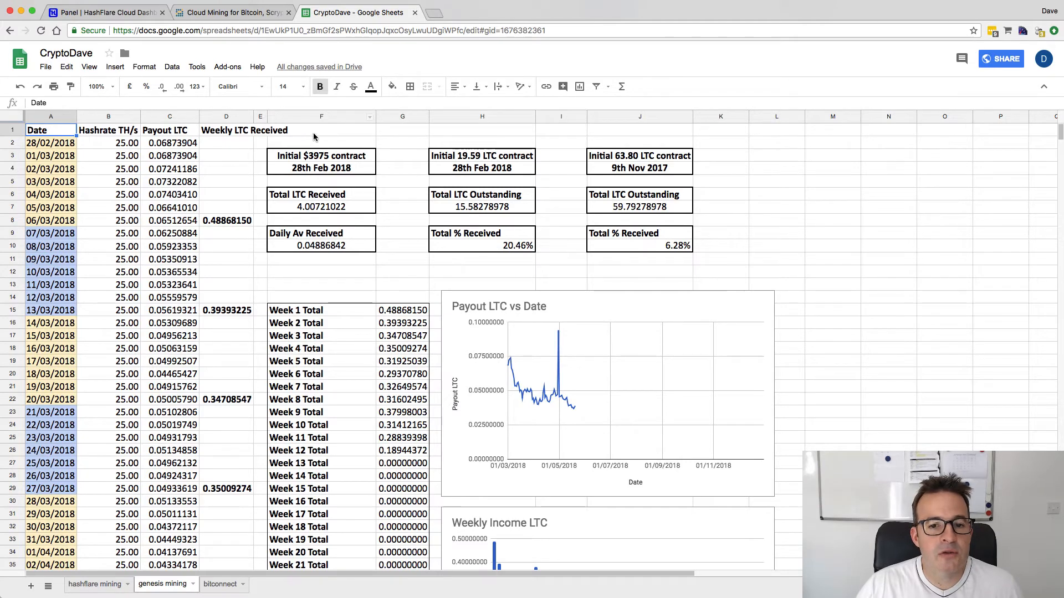
mouse_move(320, 137)
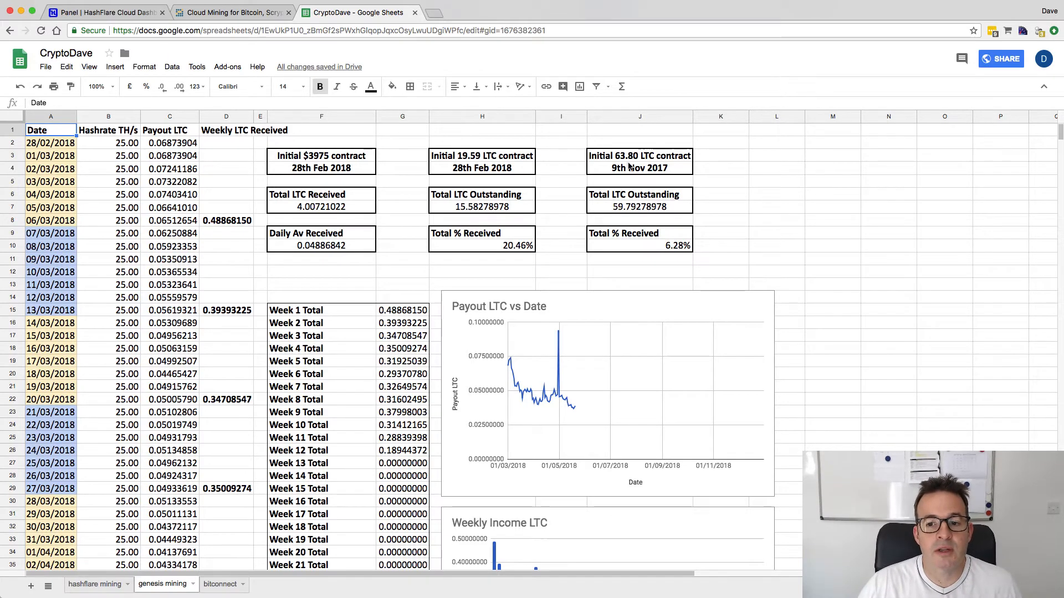
mouse_move(612, 176)
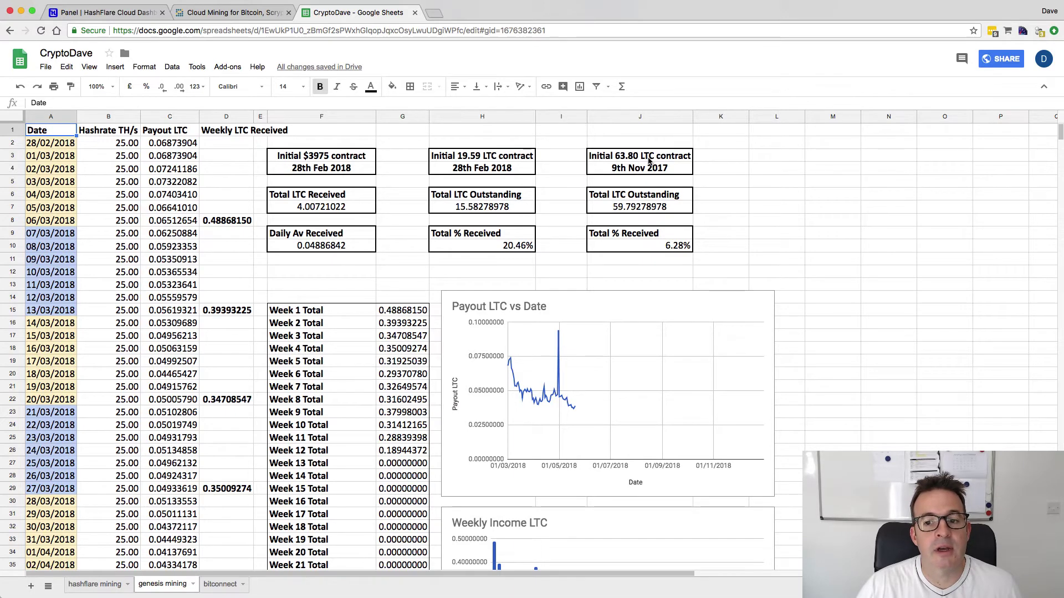
mouse_move(574, 191)
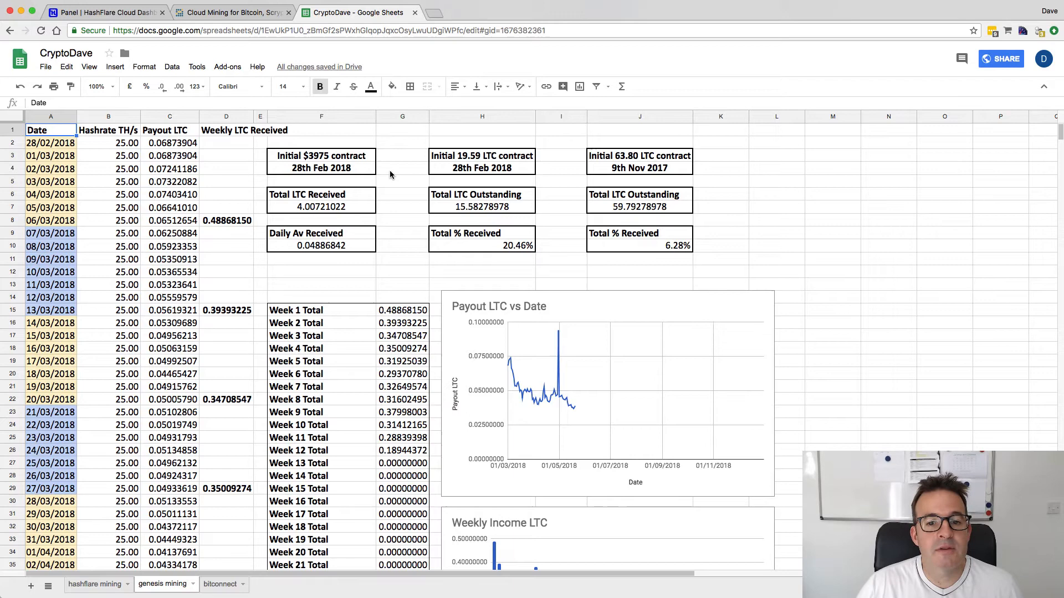
mouse_move(479, 208)
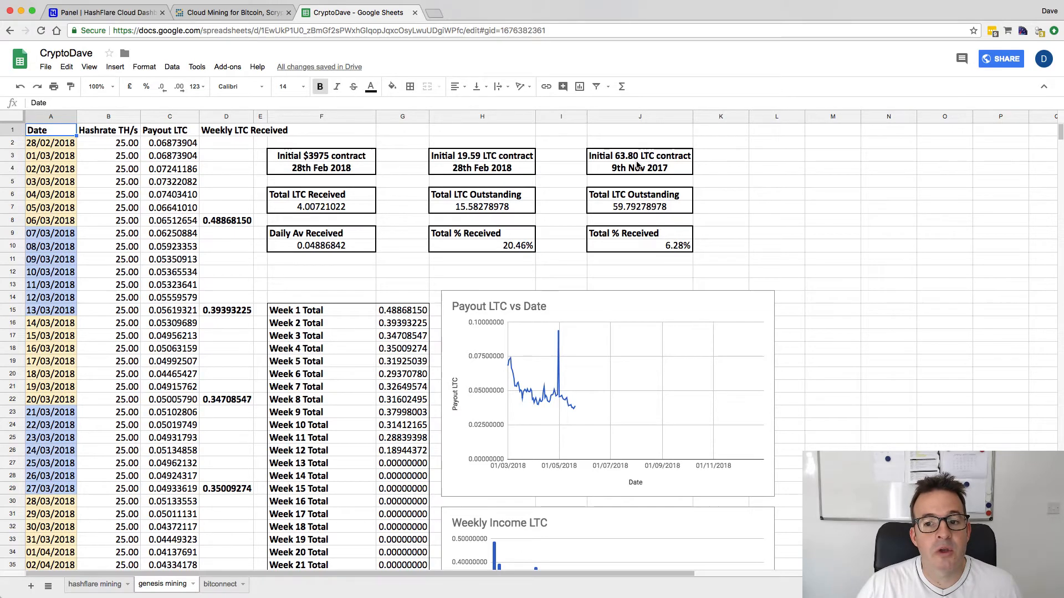
mouse_move(637, 190)
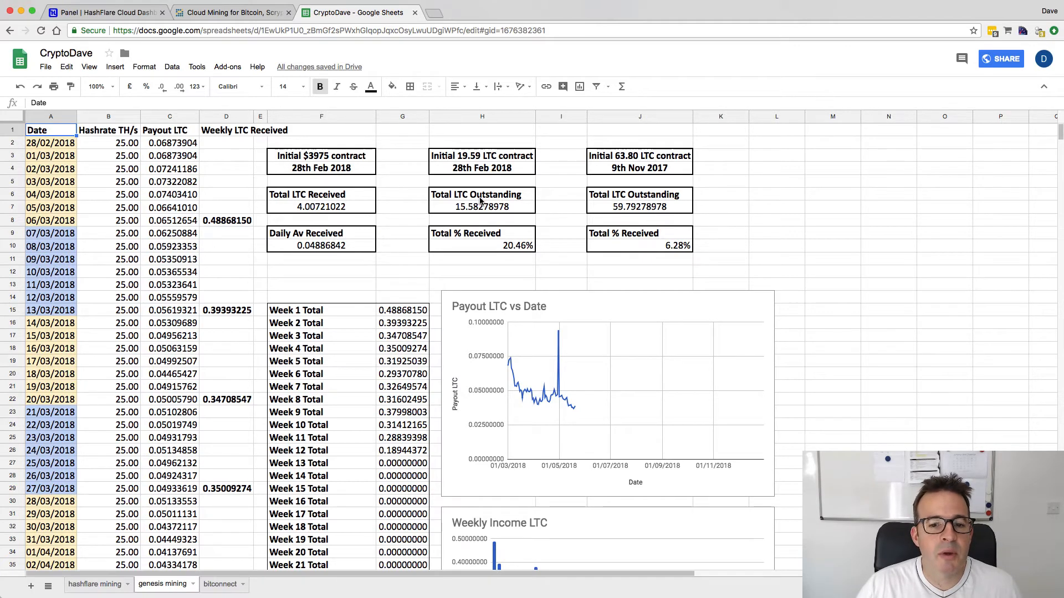
mouse_move(491, 211)
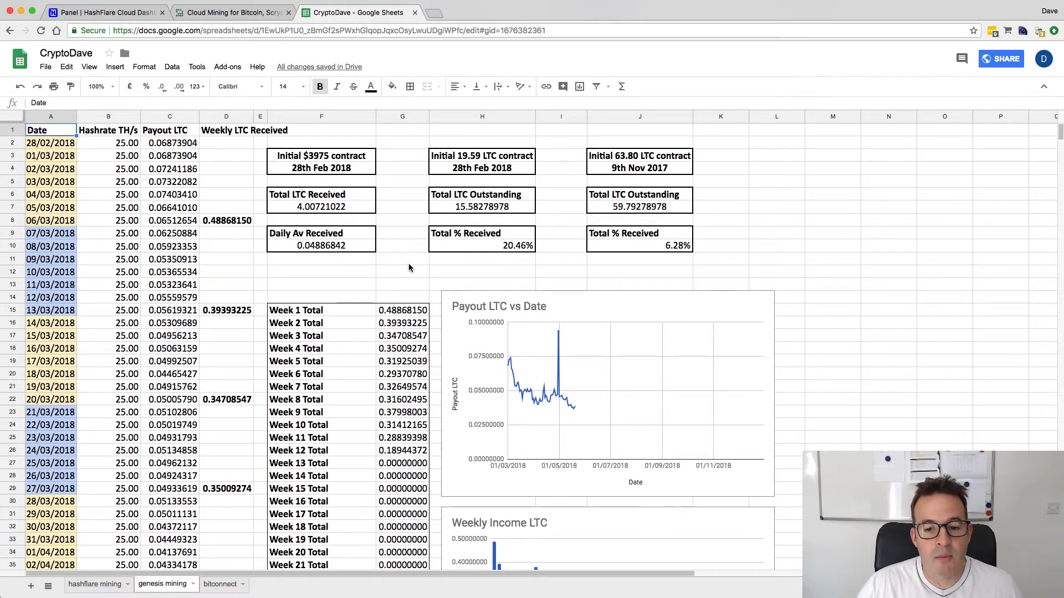
mouse_move(427, 277)
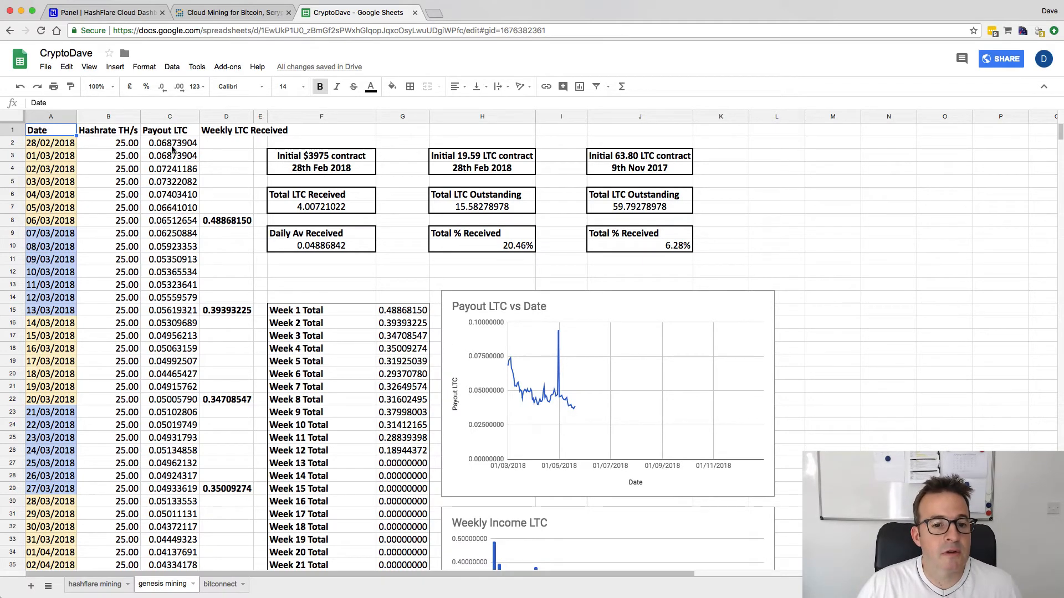
mouse_move(164, 172)
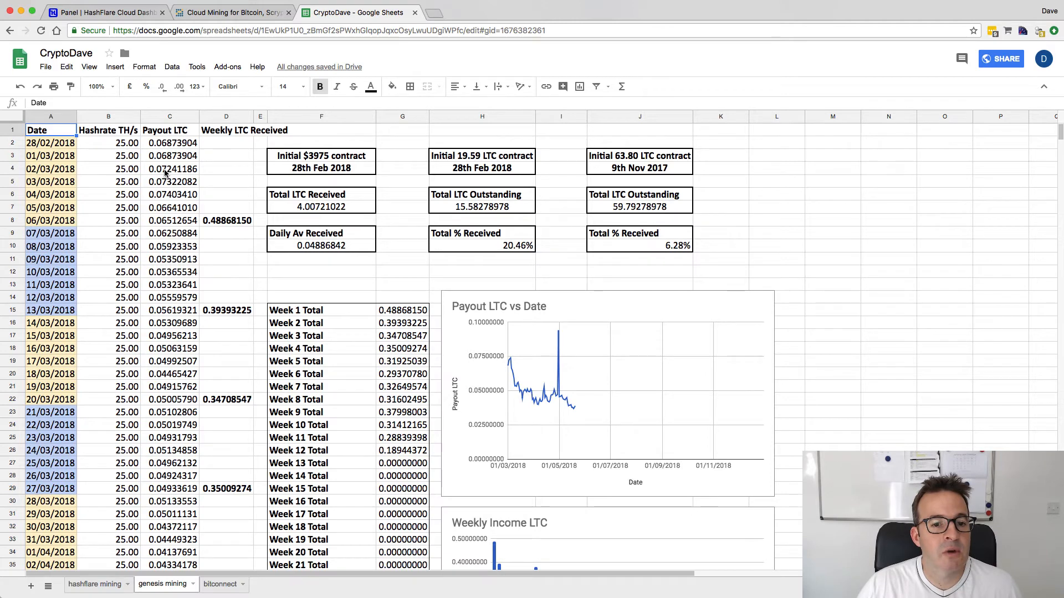
click(169, 142)
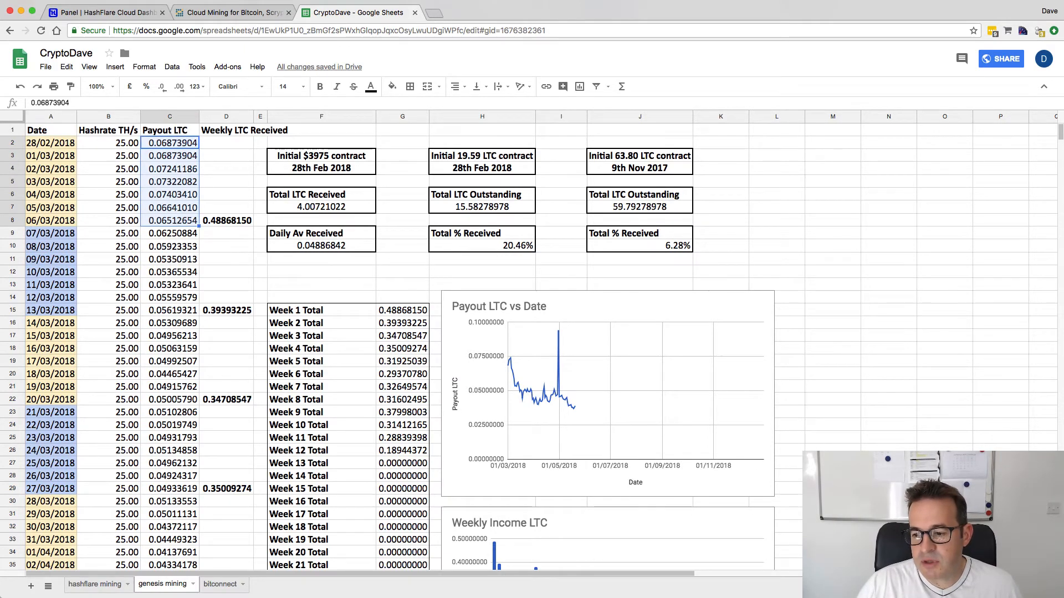
mouse_move(75, 243)
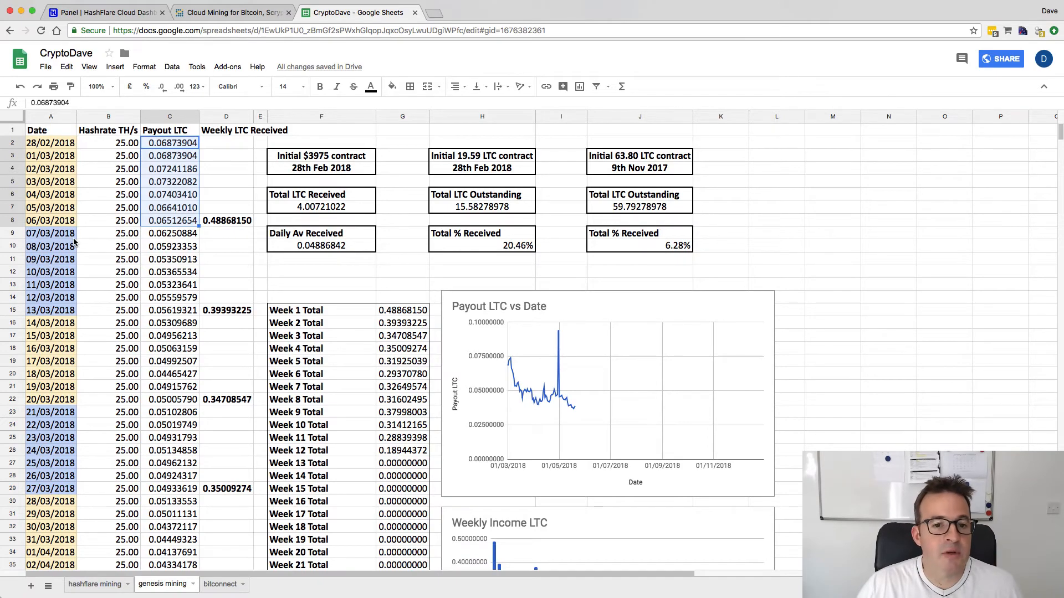
scroll(down, 3)
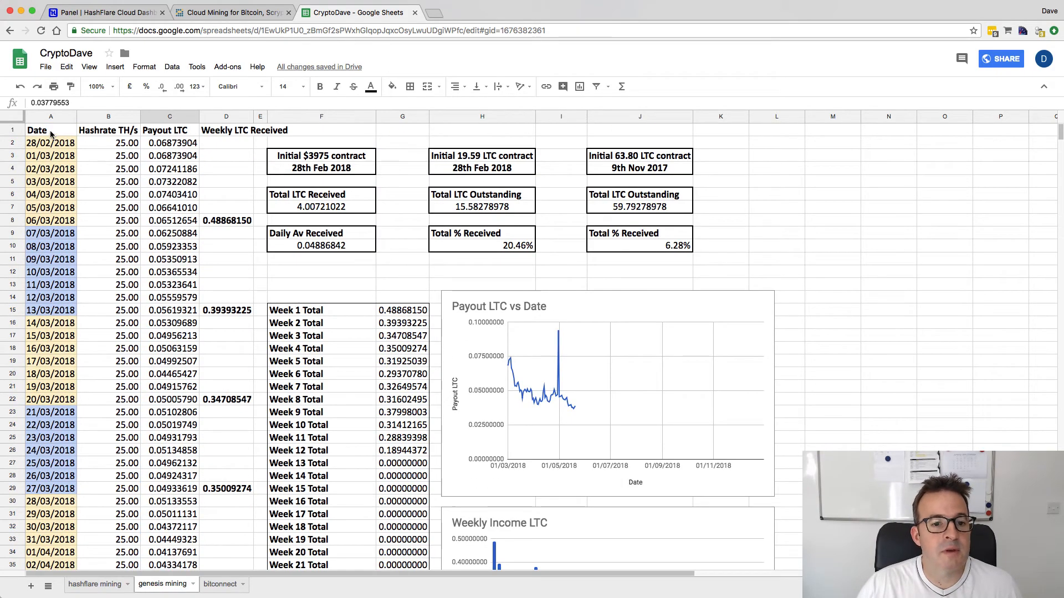
click(35, 130)
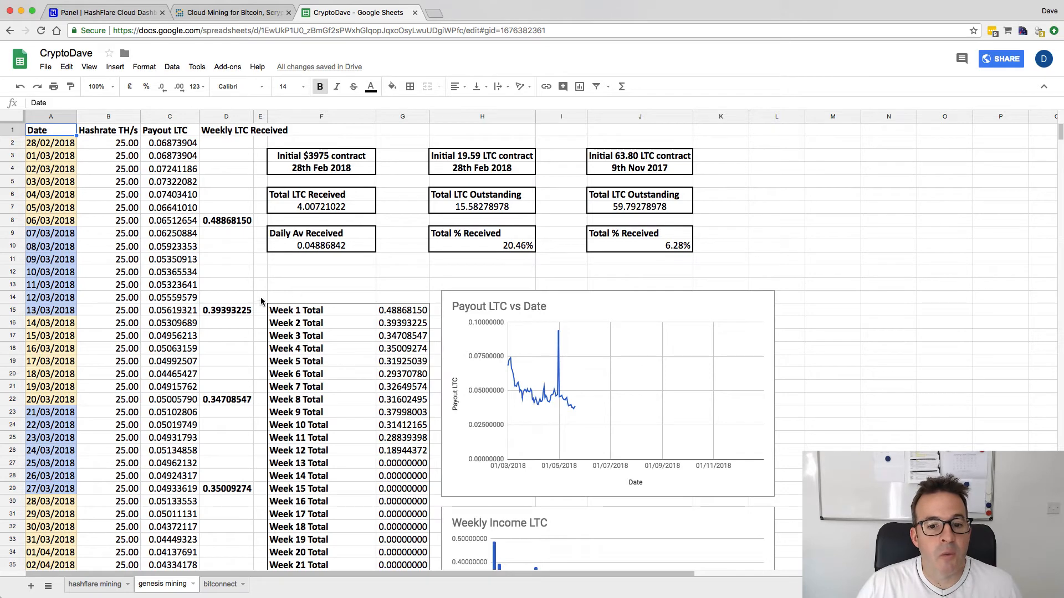
mouse_move(323, 296)
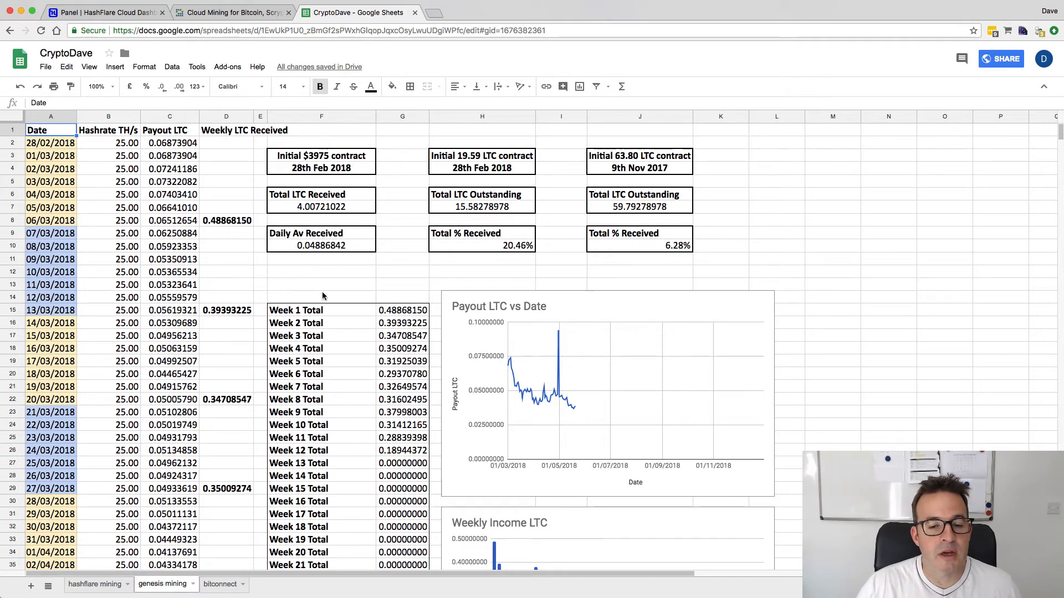
mouse_move(317, 279)
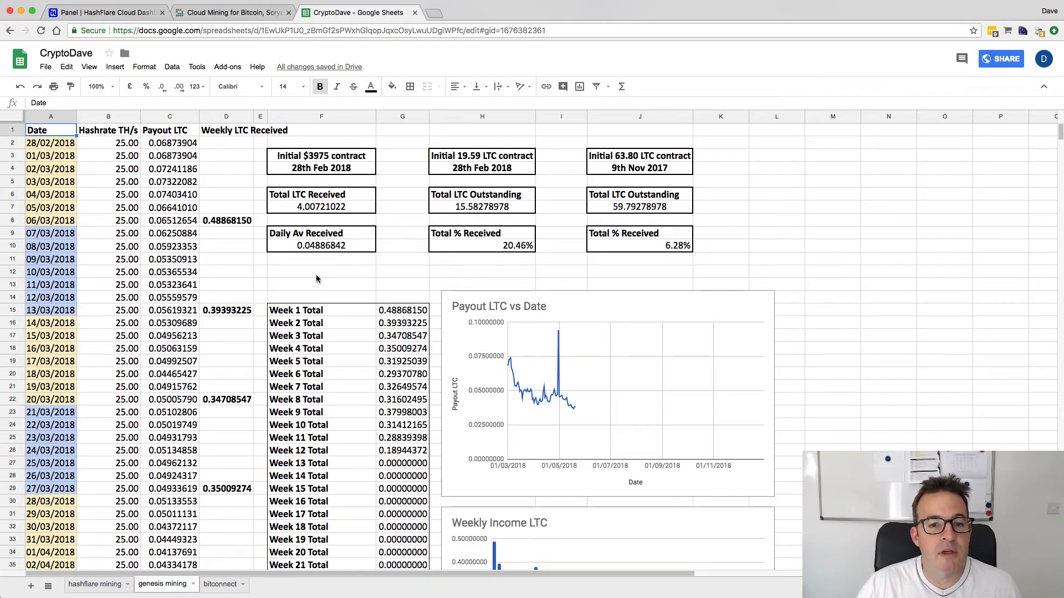
mouse_move(531, 401)
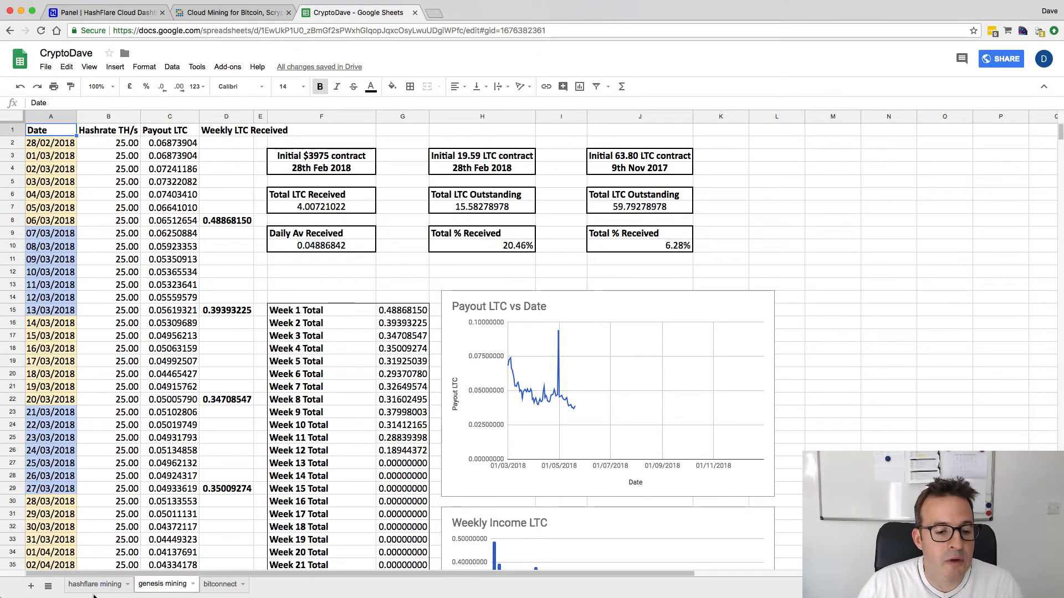
Switch to the hashflare mining sheet showing daily BTC and 54.92% received.
click(89, 584)
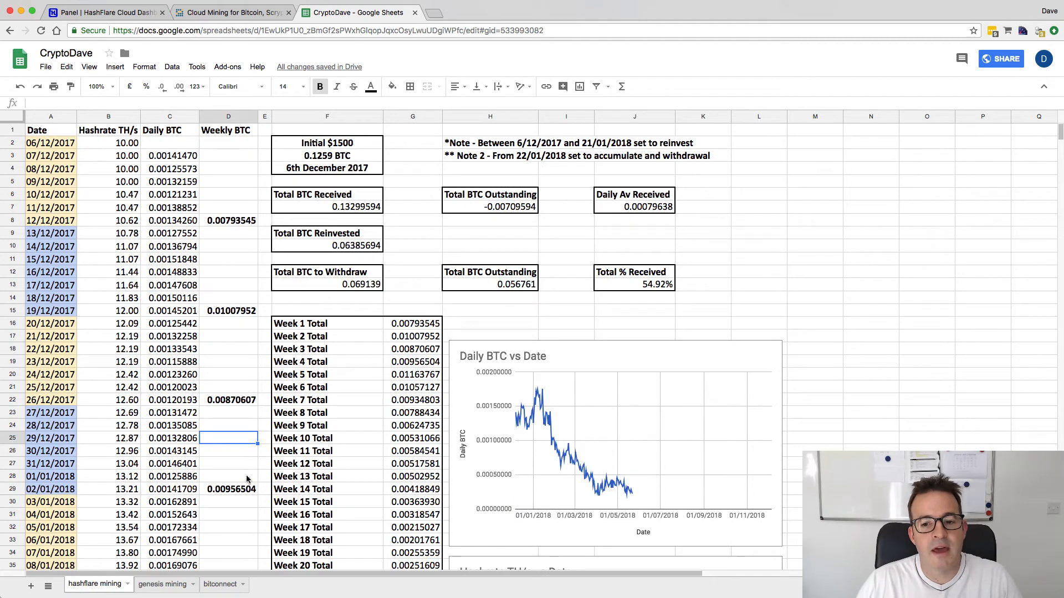
mouse_move(487, 240)
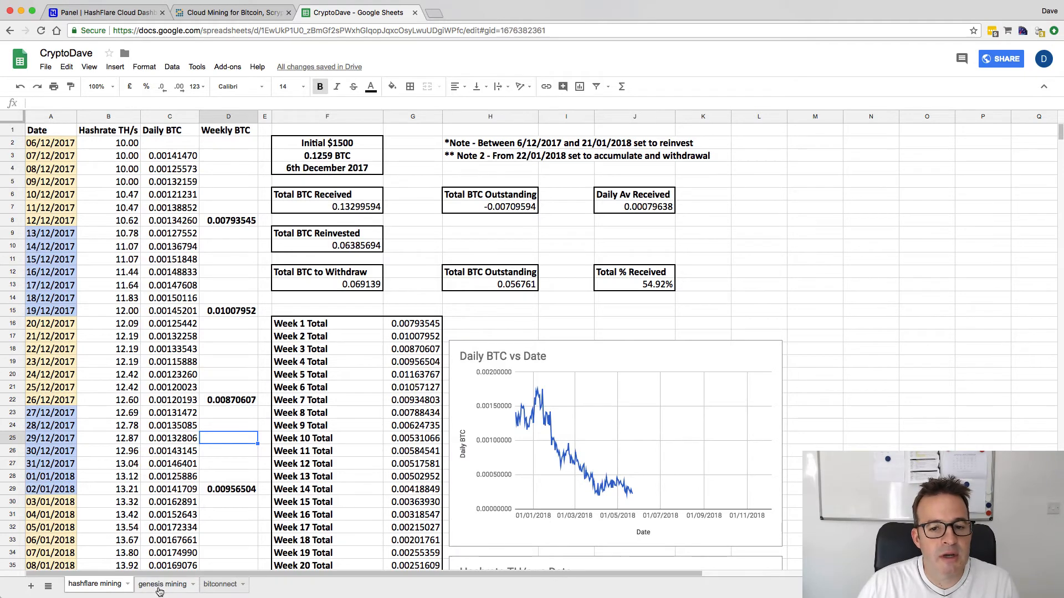
Switch to the genesis mining sheet showing 4.00721022 LTC received.
click(161, 584)
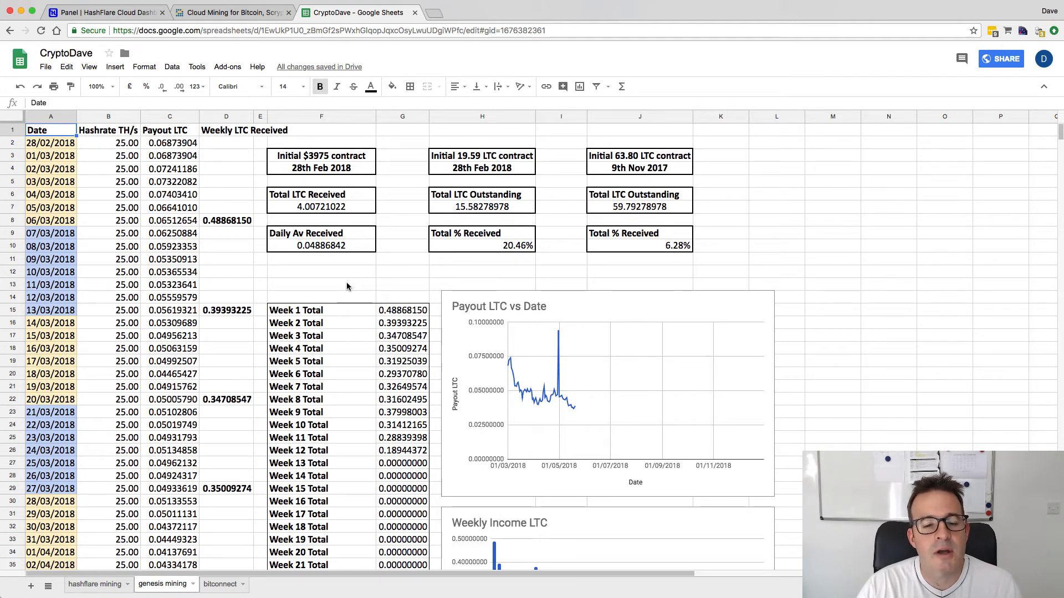
mouse_move(206, 185)
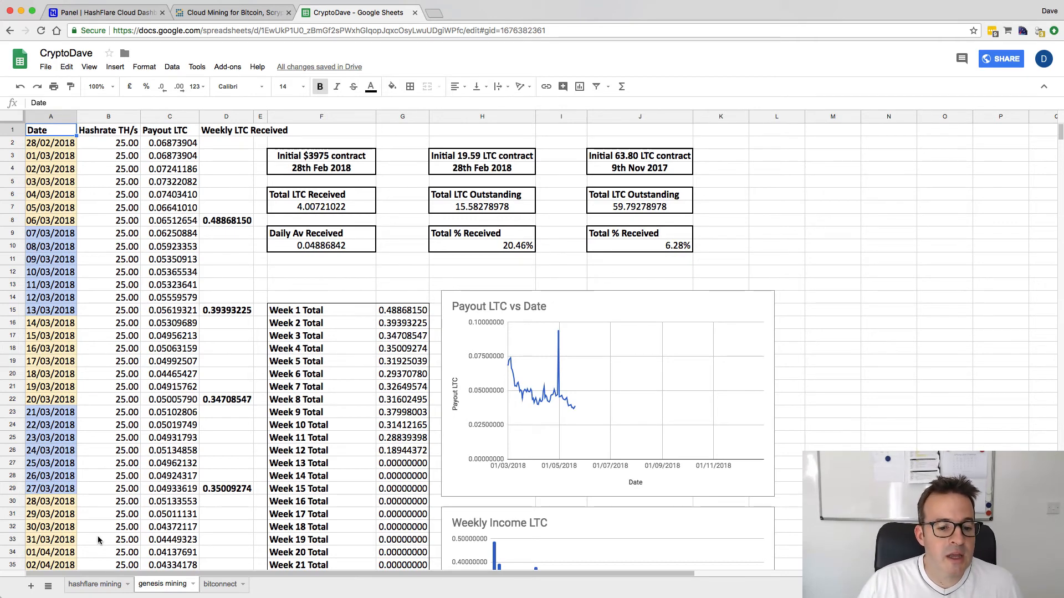
Switch to the hashflare mining sheet showing 0.13299594 BTC received, and select a cell.
click(92, 585)
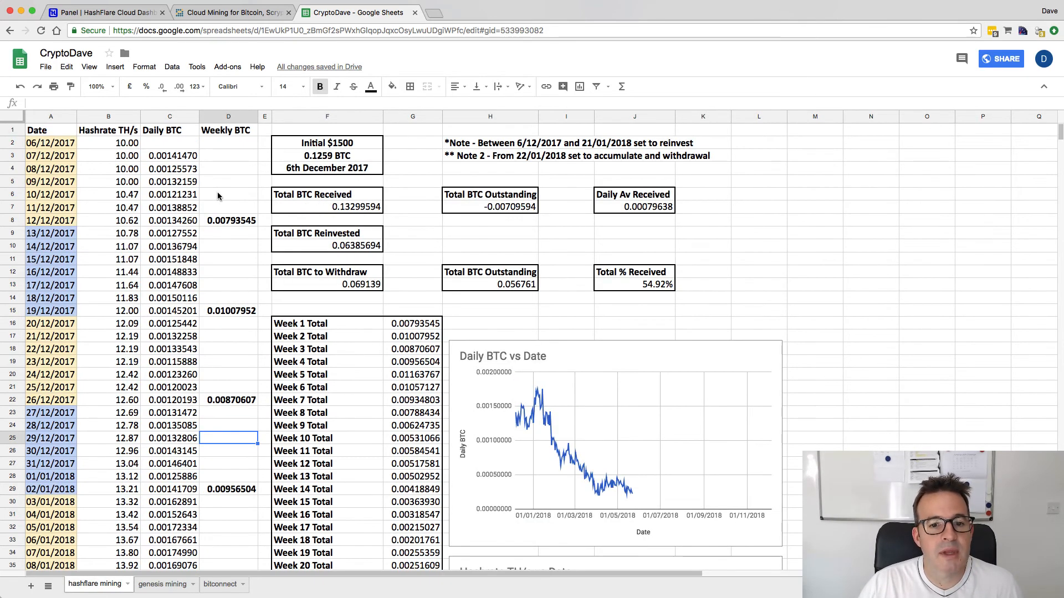
click(35, 131)
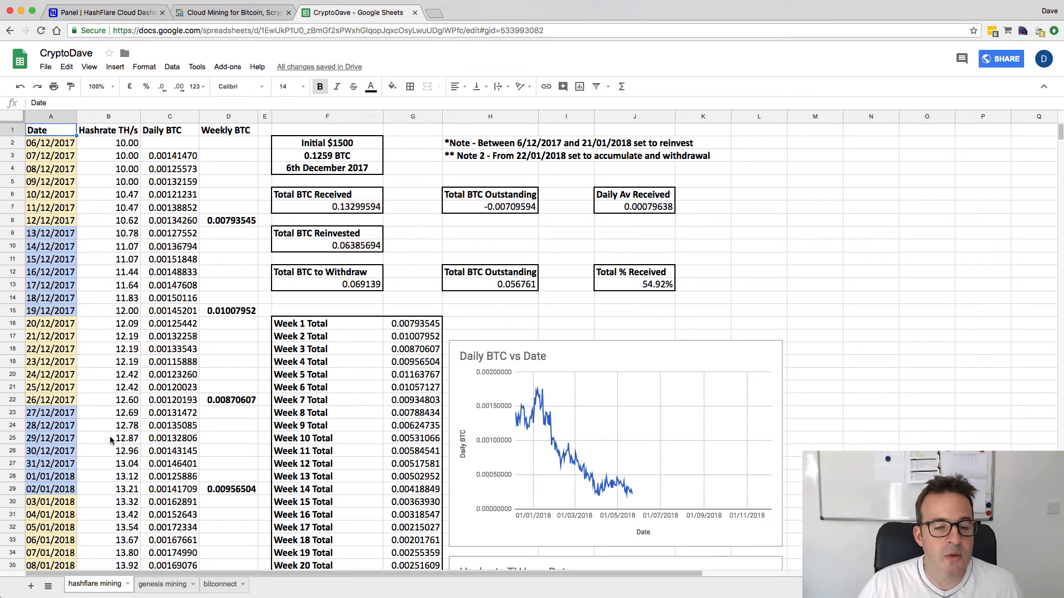
mouse_move(213, 259)
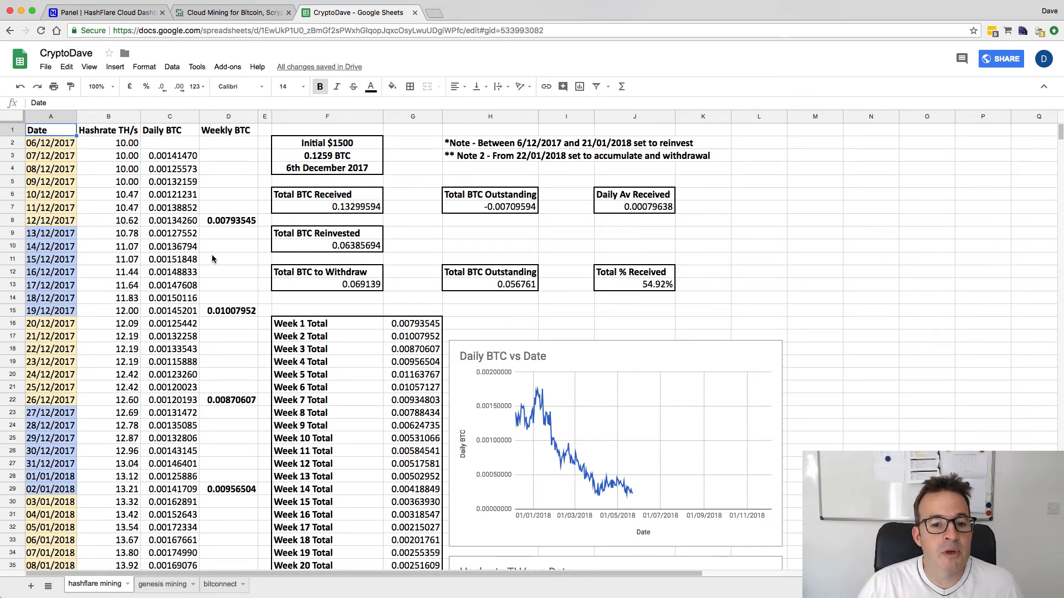
mouse_move(225, 261)
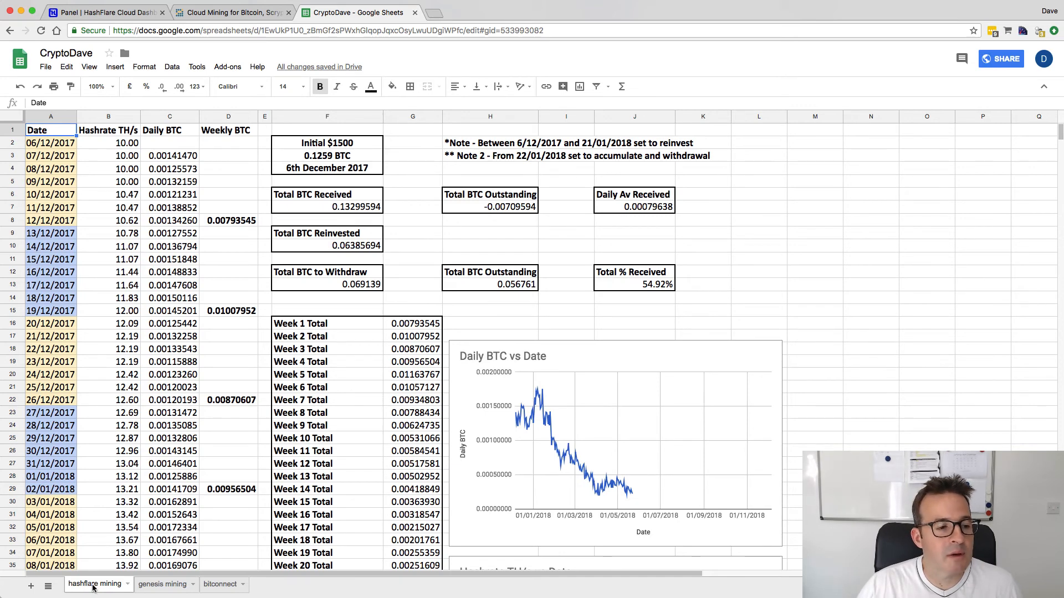
mouse_move(225, 252)
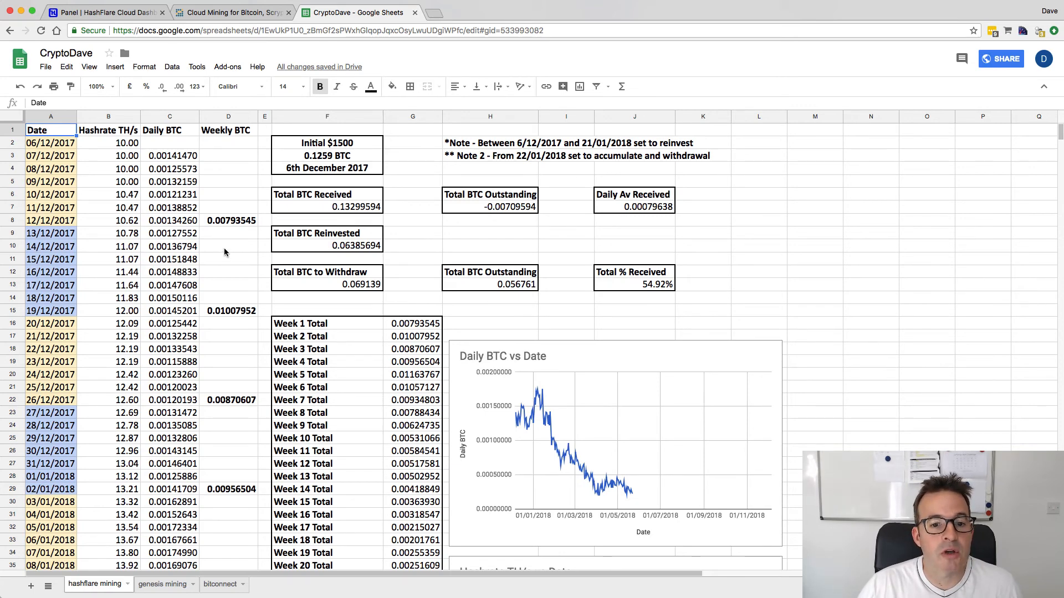
mouse_move(225, 265)
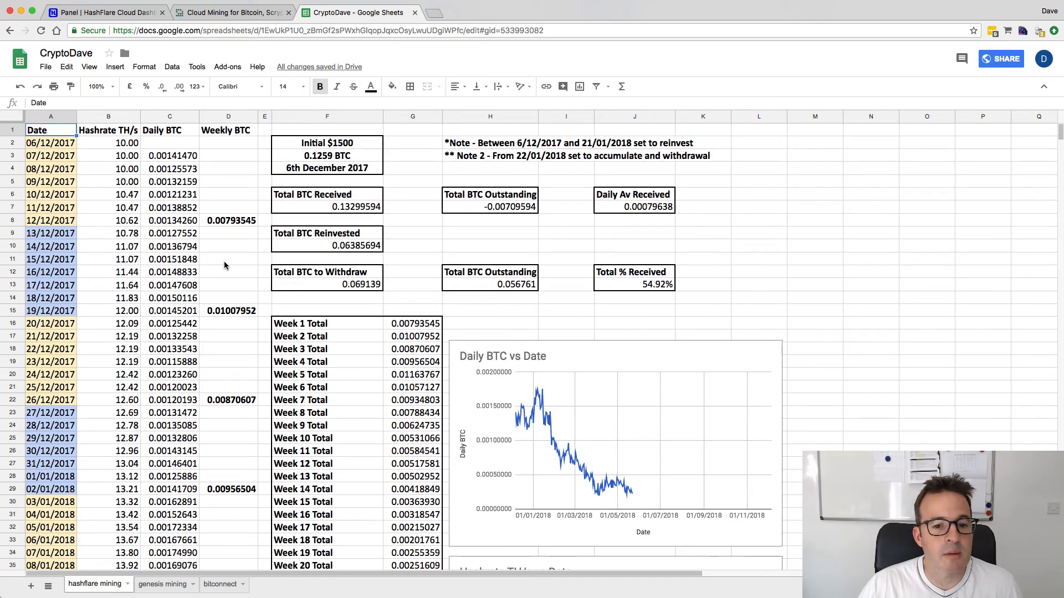